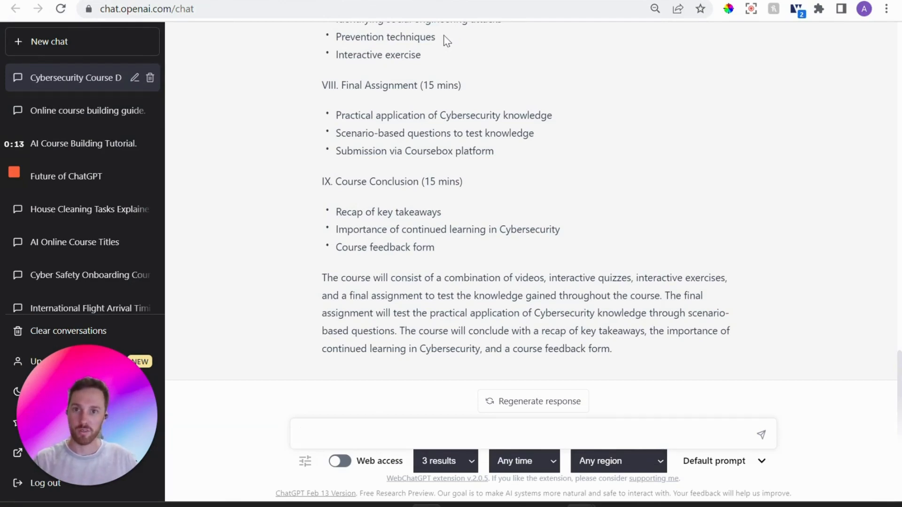
Send the prompt asking for a 3-hour cyber security course structure for new Coursebox staff.
click(518, 434)
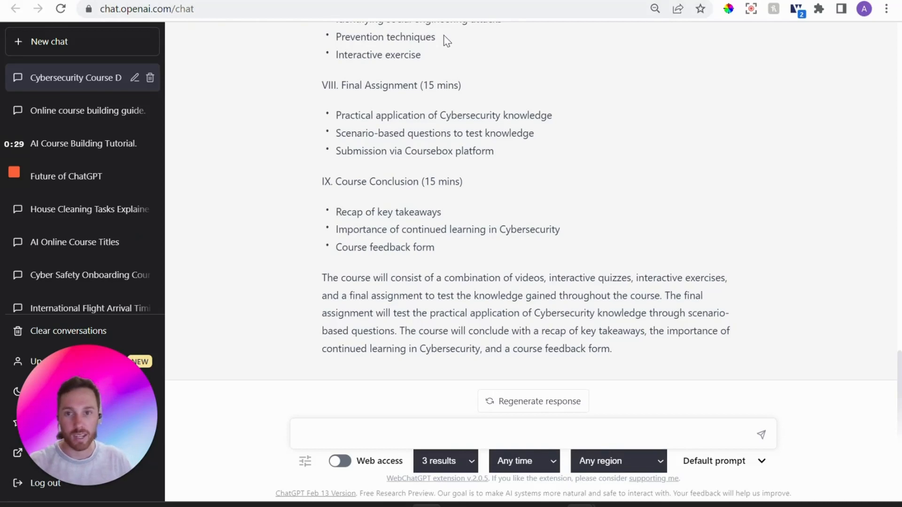
mouse_move(460, 73)
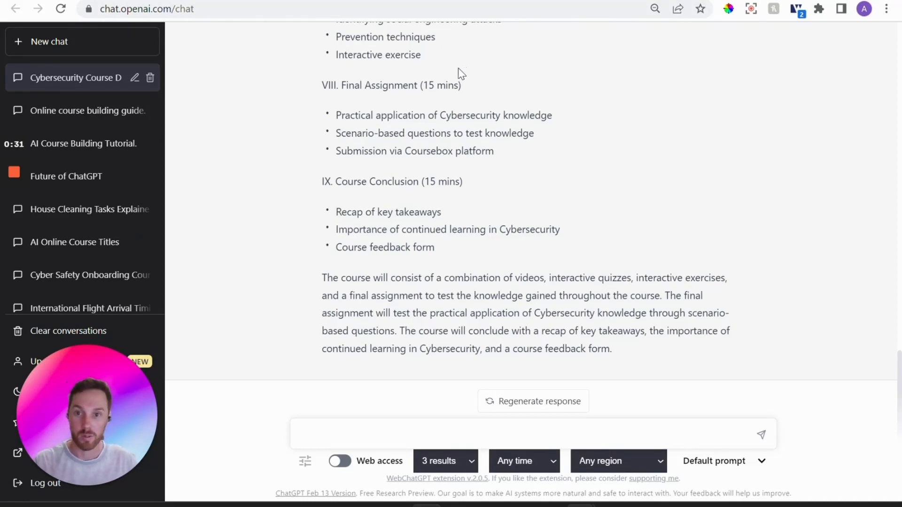
mouse_move(471, 94)
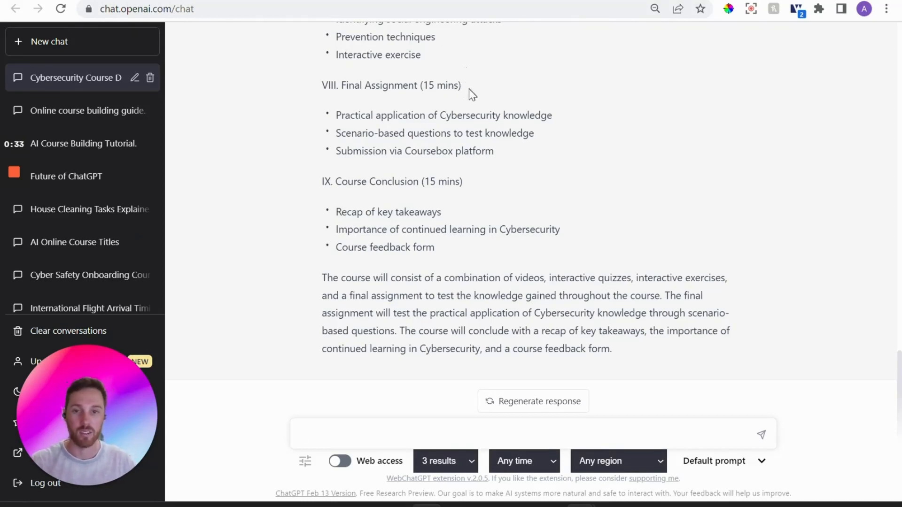
click(518, 434)
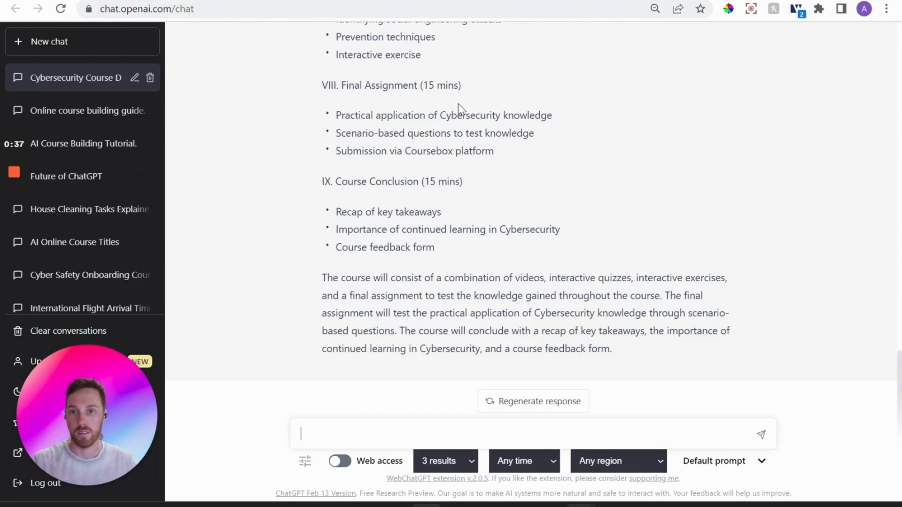
mouse_move(457, 108)
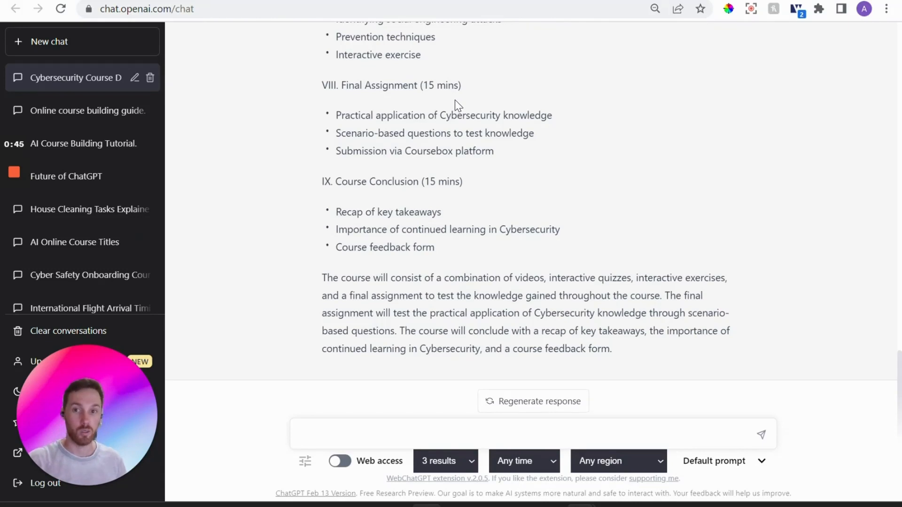
mouse_move(452, 107)
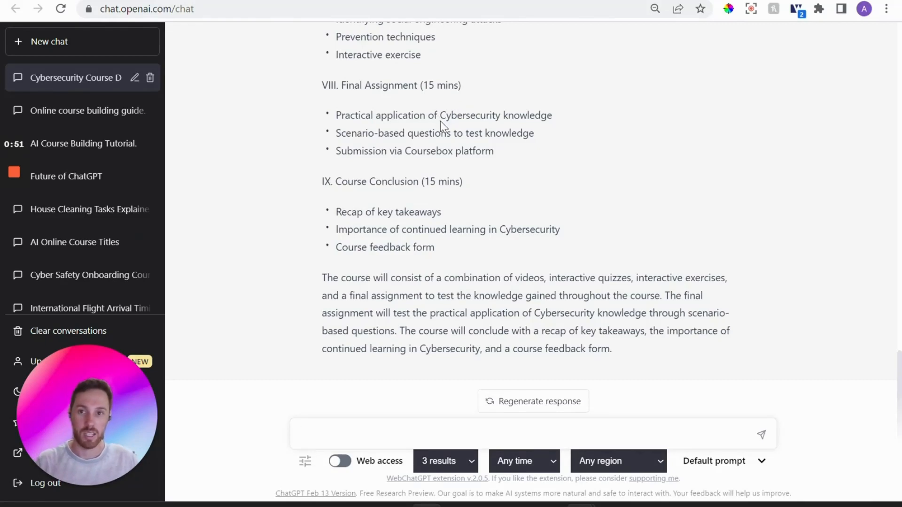
click(517, 434)
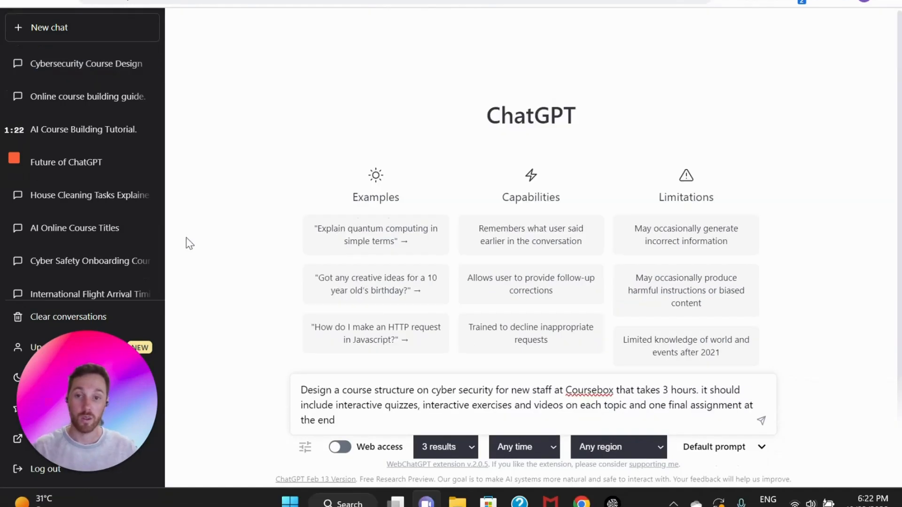
mouse_move(278, 244)
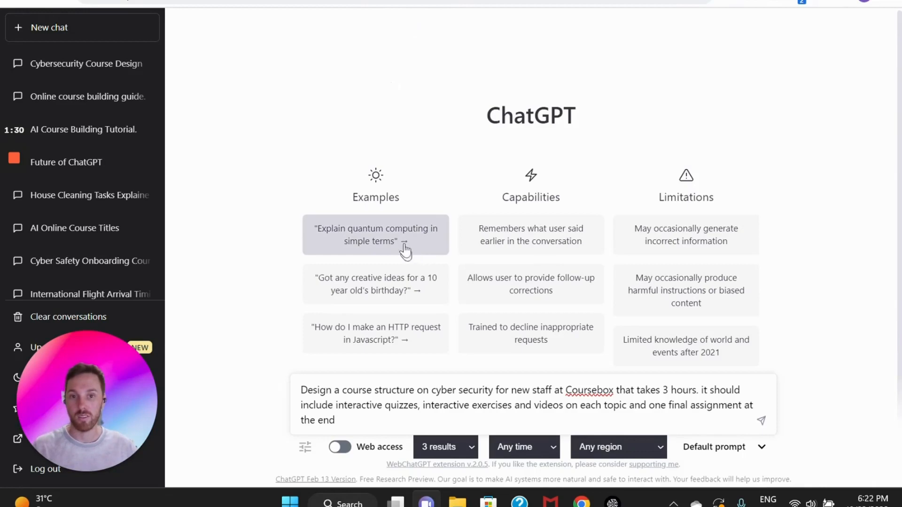
mouse_move(417, 253)
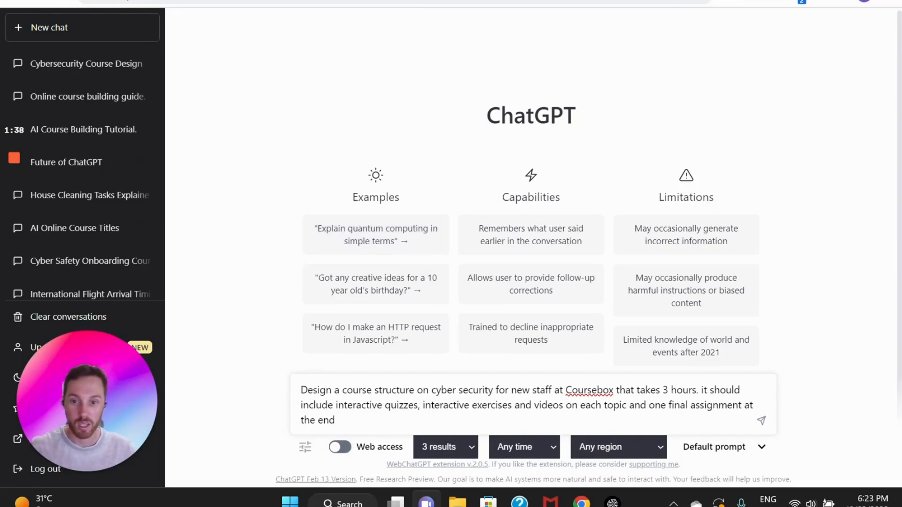
double_click(461, 390)
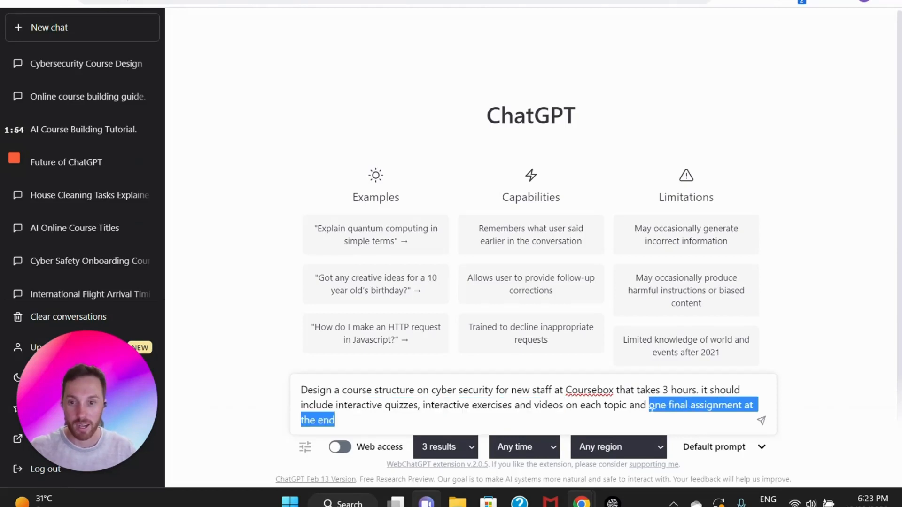
click(761, 421)
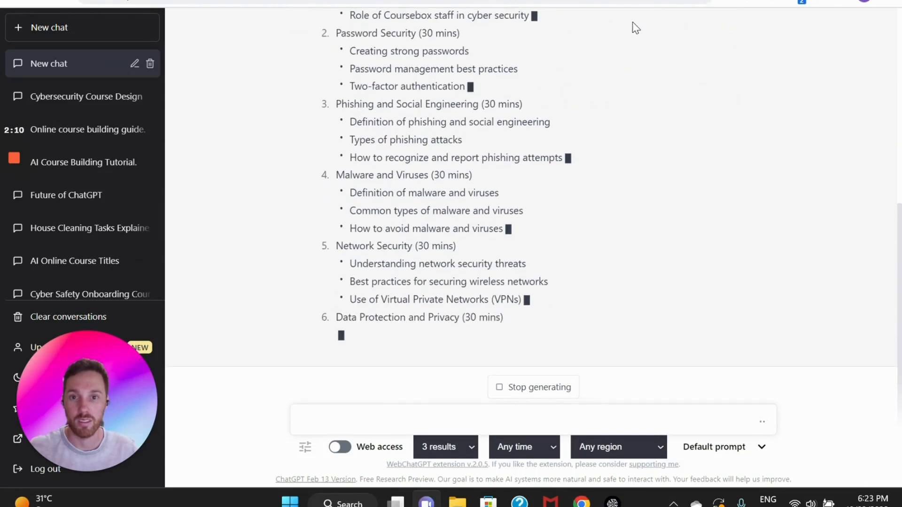
Review the generated outline down to the final assignment, materials, delivery and certification sections.
scroll(down, 3)
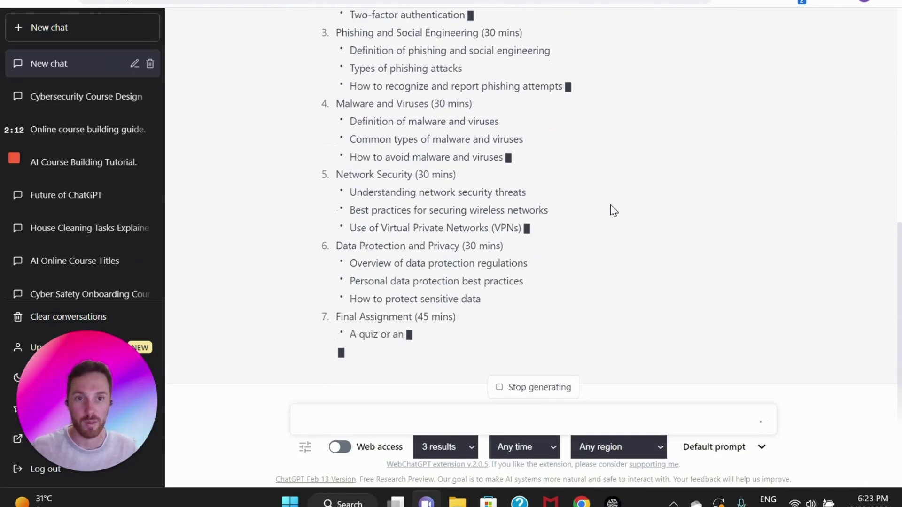
scroll(down, 3)
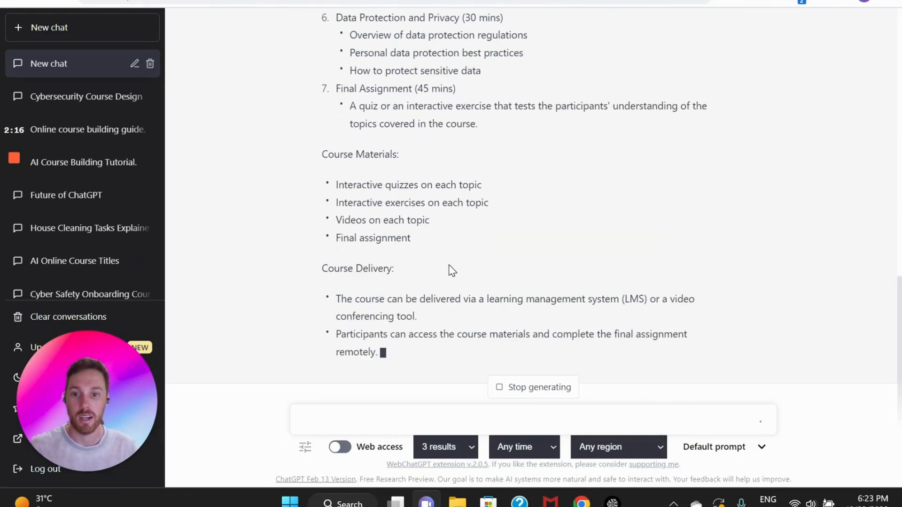
scroll(down, 3)
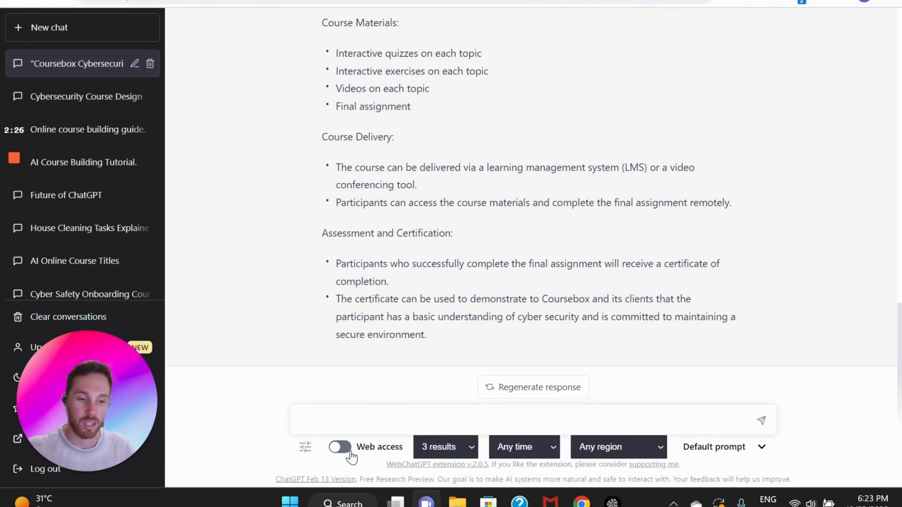
mouse_move(361, 478)
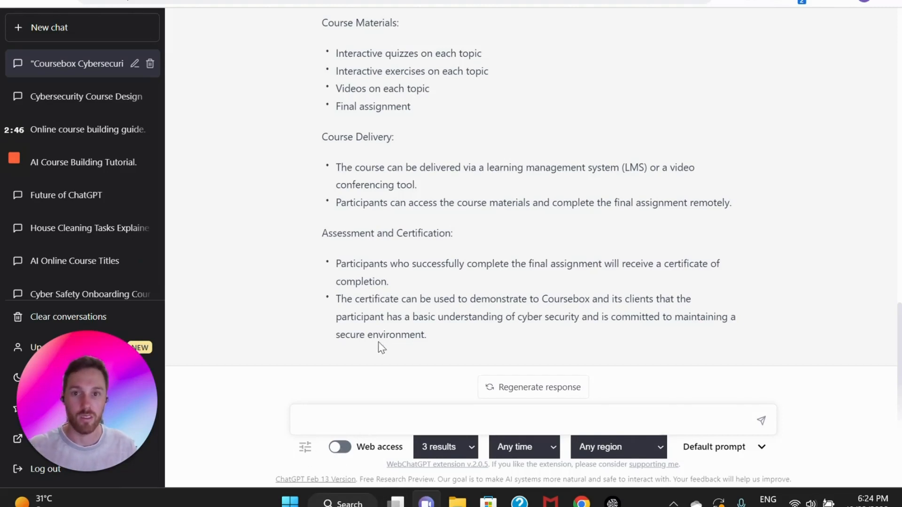
scroll(up, 3)
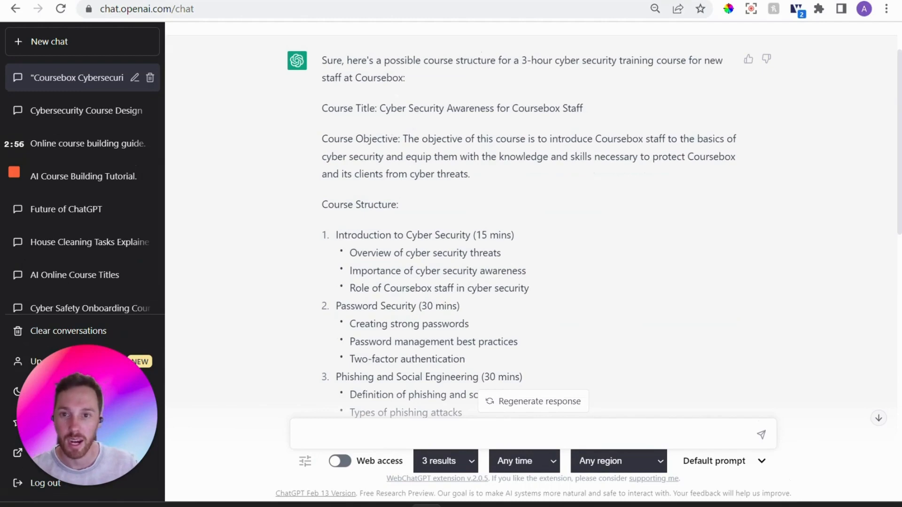
scroll(down, 3)
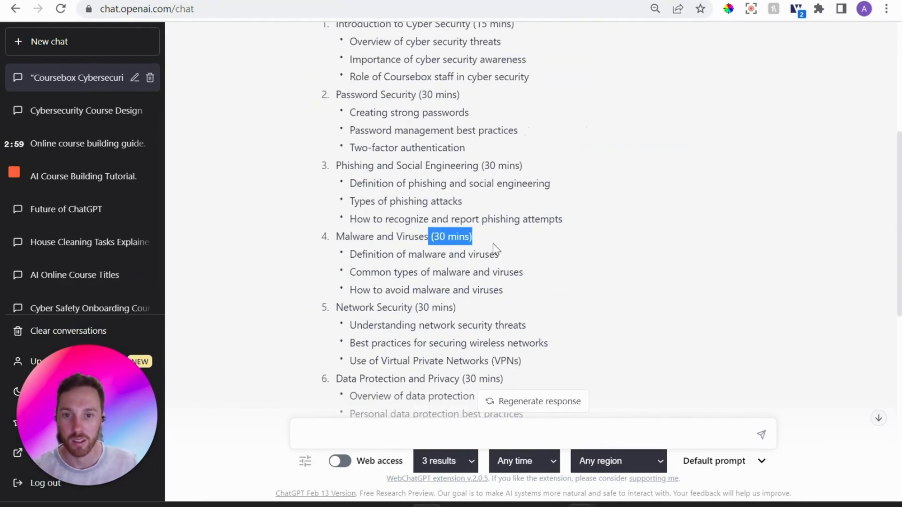
scroll(down, 3)
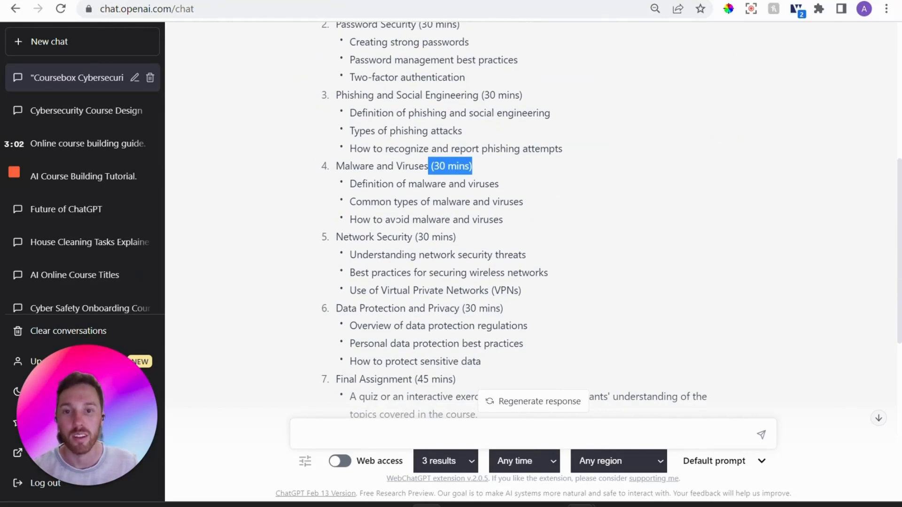
scroll(down, 3)
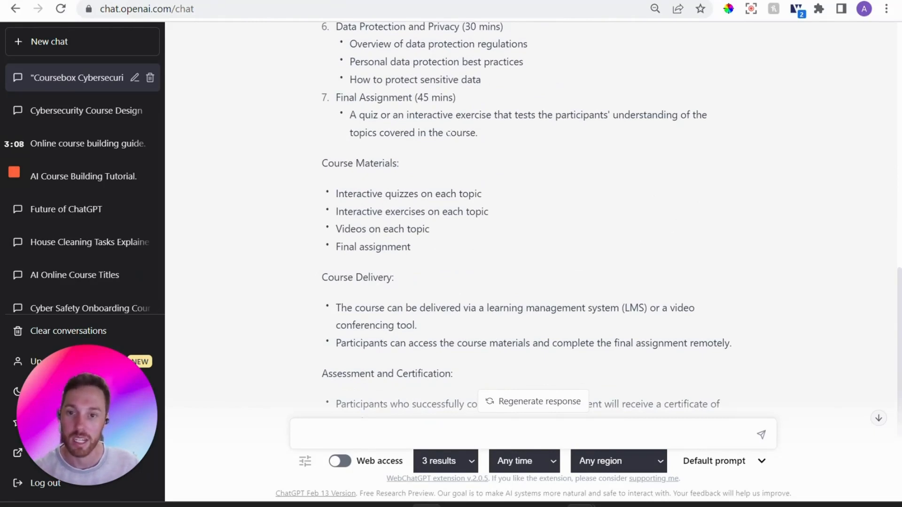
scroll(up, 3)
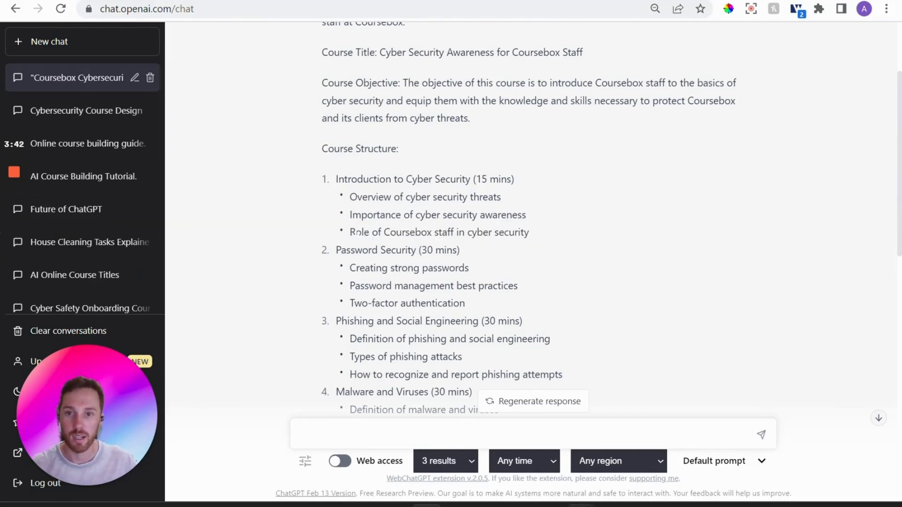
double_click(439, 232)
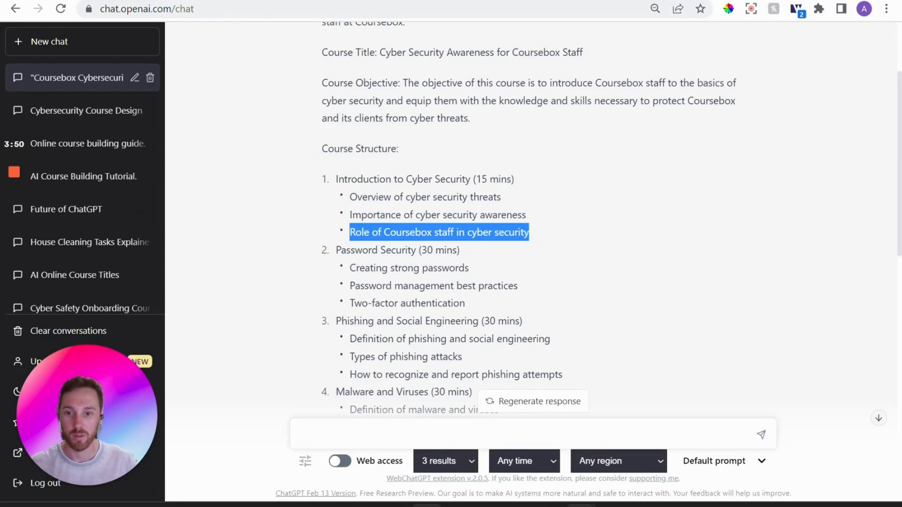
Ask ChatGPT for 3 paragraphs on the role of Coursebox staff in cyber security.
scroll(down, 3)
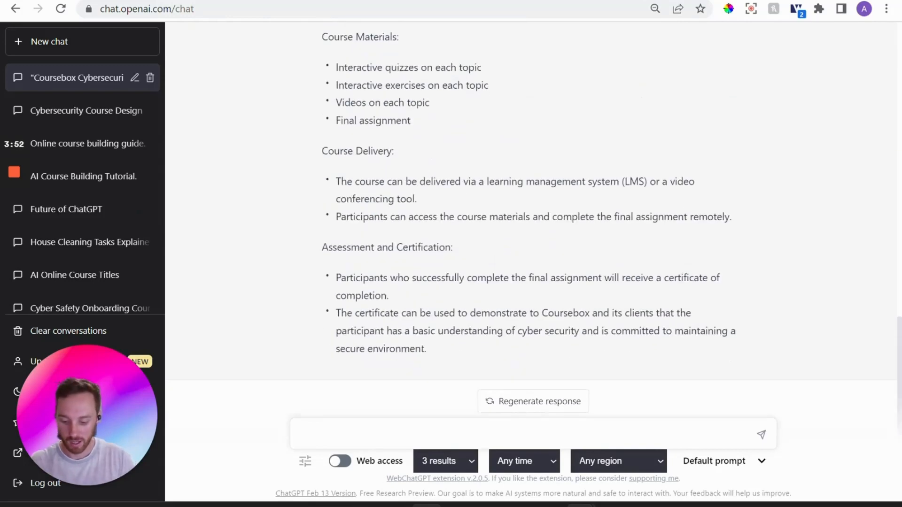
text(Please write me)
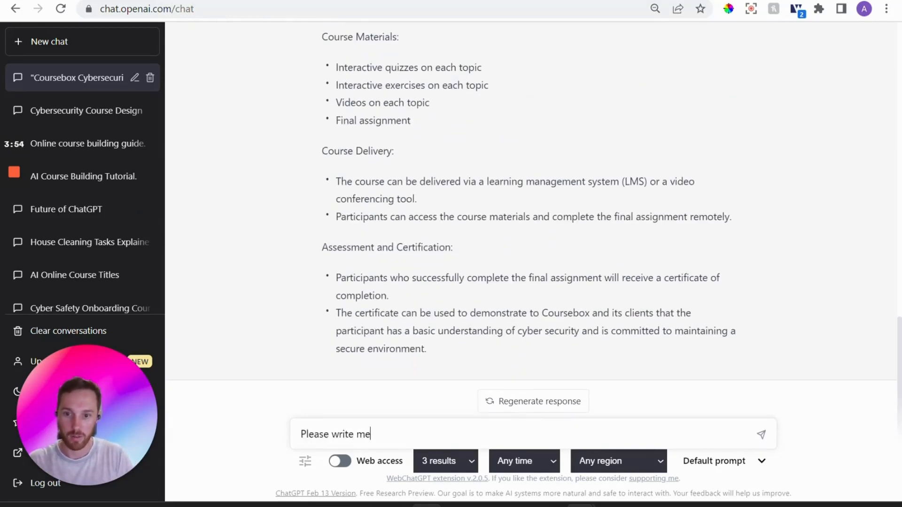
text(3 para)
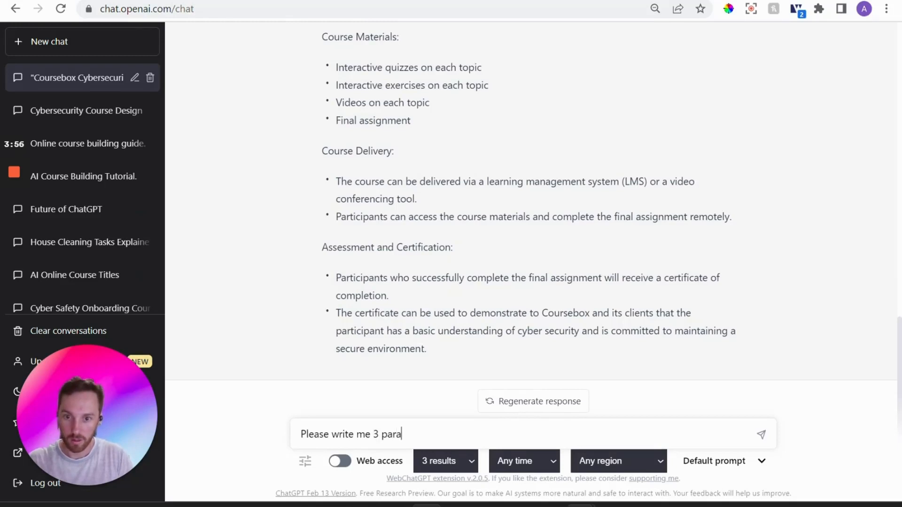
text(graphs on)
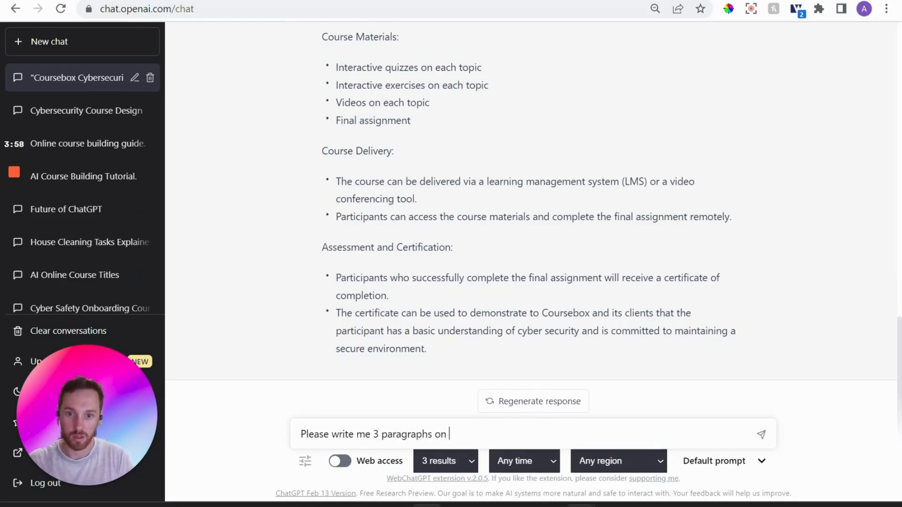
text(Role of Coursebox staff in cyber security)
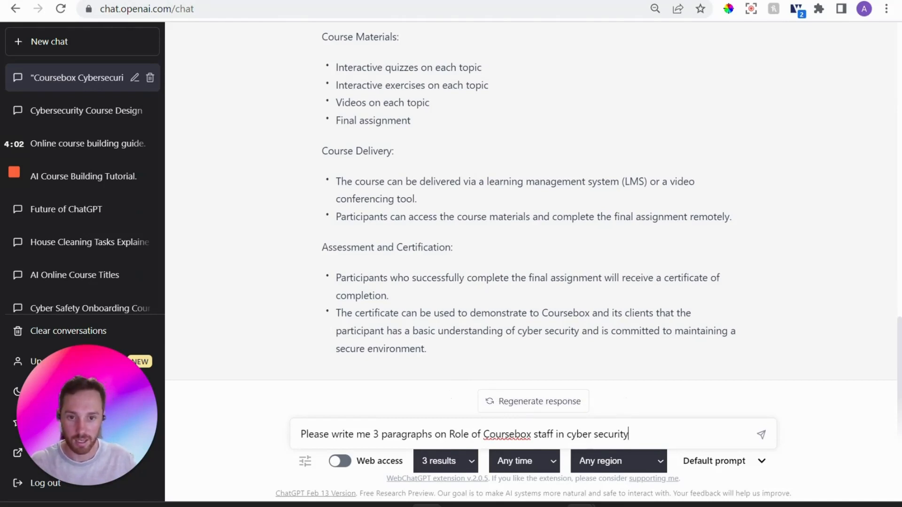
text(.)
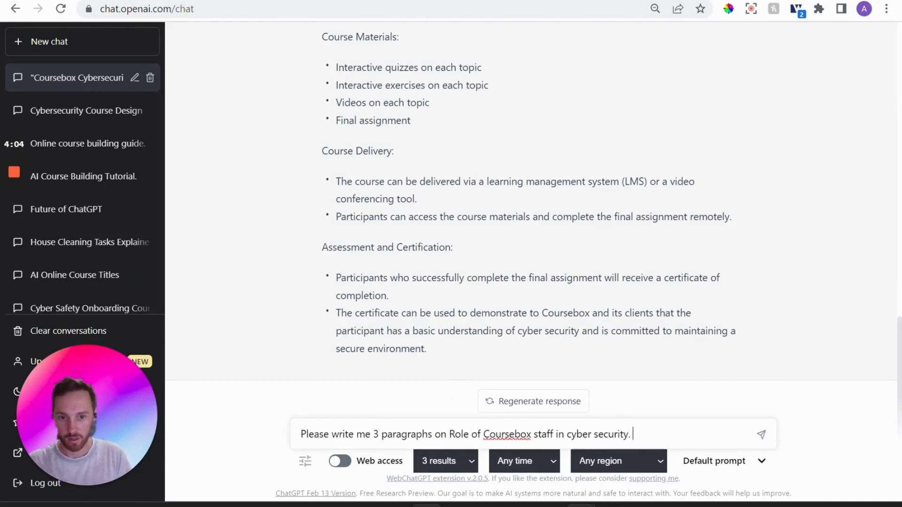
Add a request for 2 quiz questions on this topic and send the prompt.
text(please)
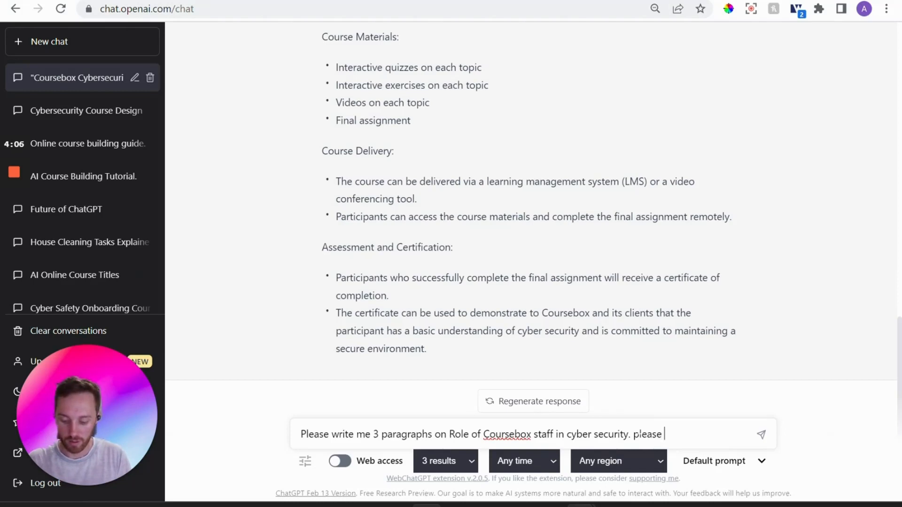
text(write a)
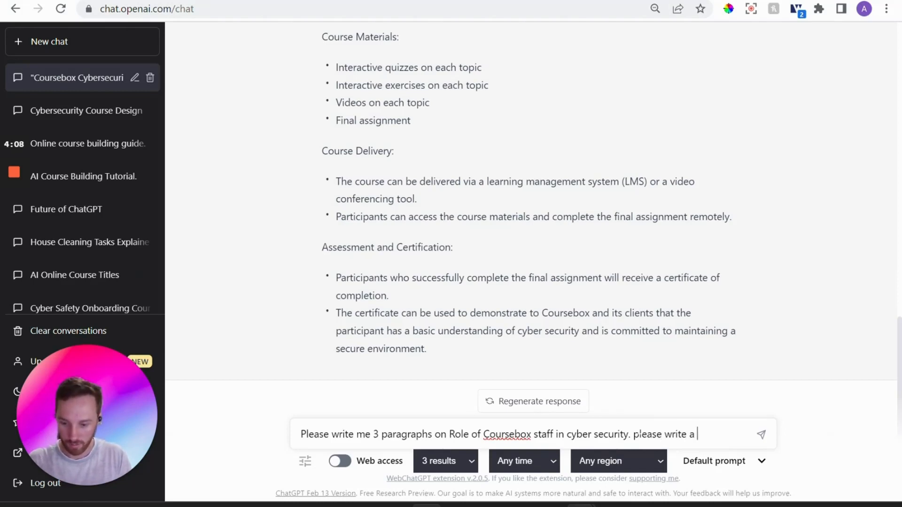
text(2 qui)
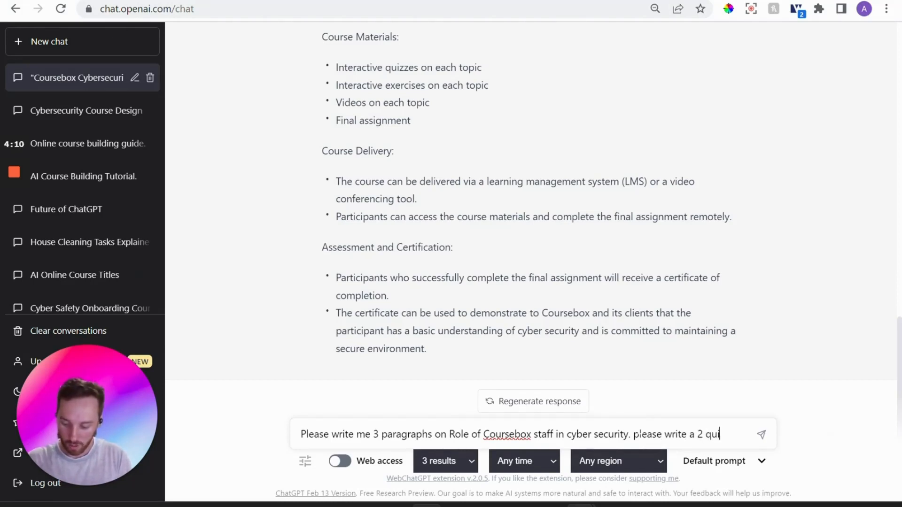
text(z questions)
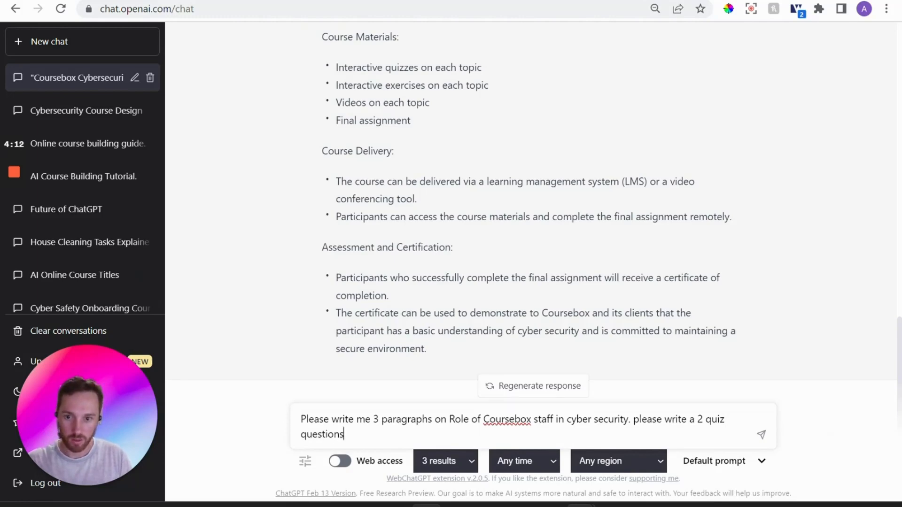
text(on this top)
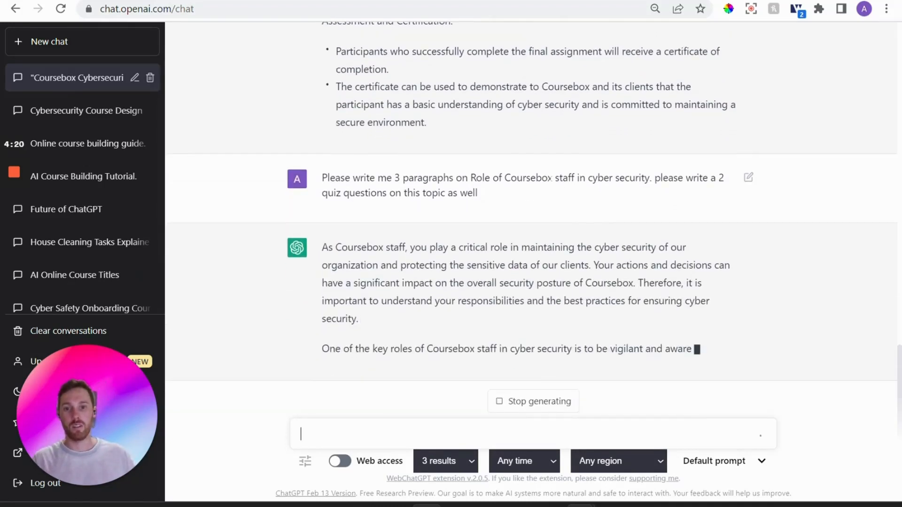
Review the three paragraphs and two multiple-choice quiz questions ChatGPT produced.
scroll(up, 3)
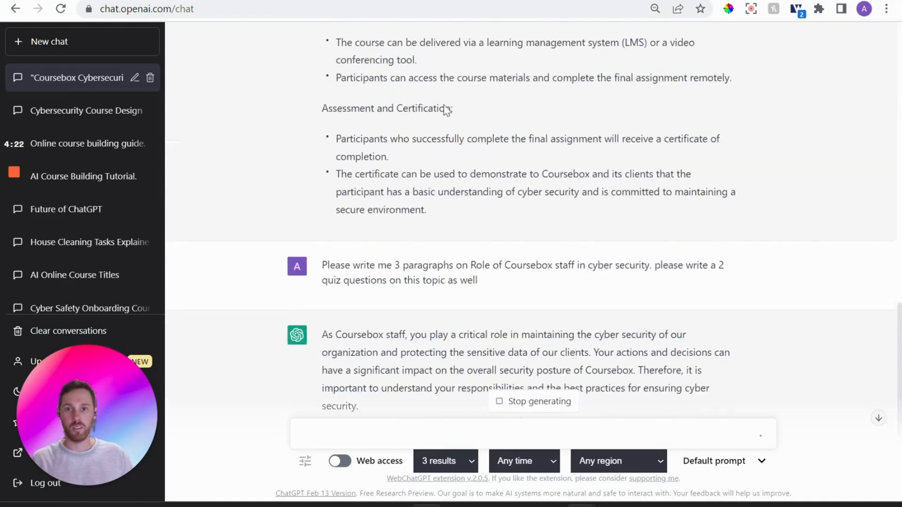
scroll(down, 3)
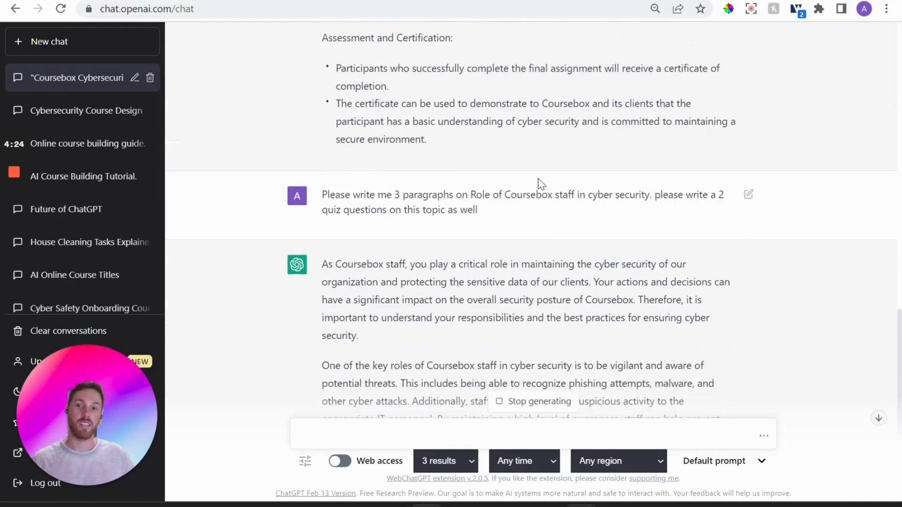
scroll(down, 3)
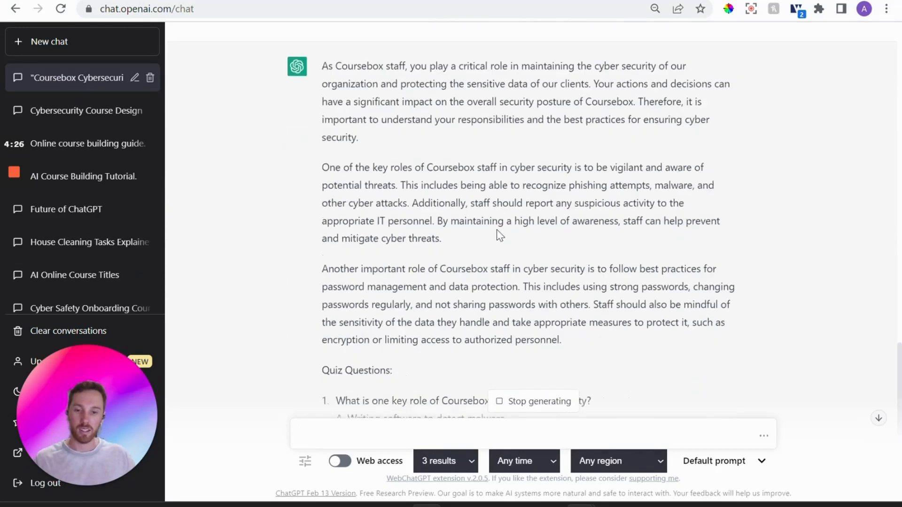
scroll(down, 3)
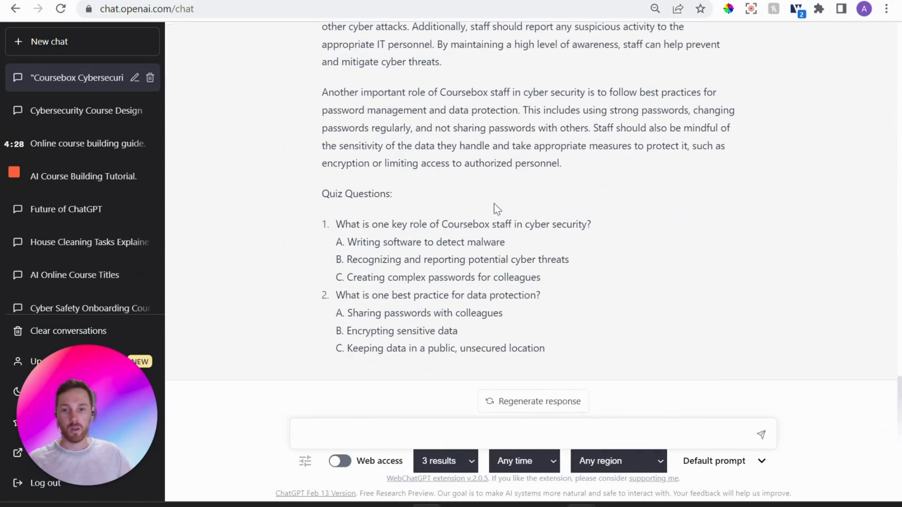
click(518, 434)
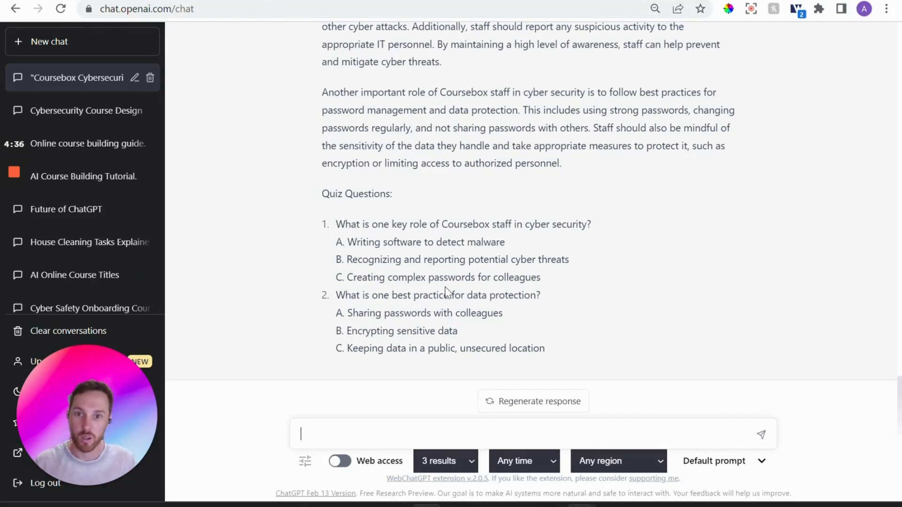
mouse_move(14, 231)
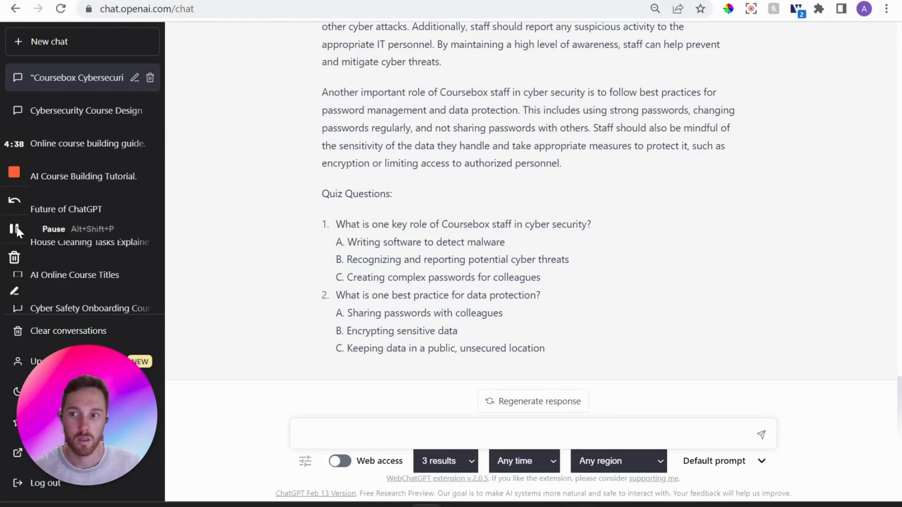
Ask for a 2-minute video script on the role of Coursebox staff in cyber security and review the shots and voiceover.
text(write)
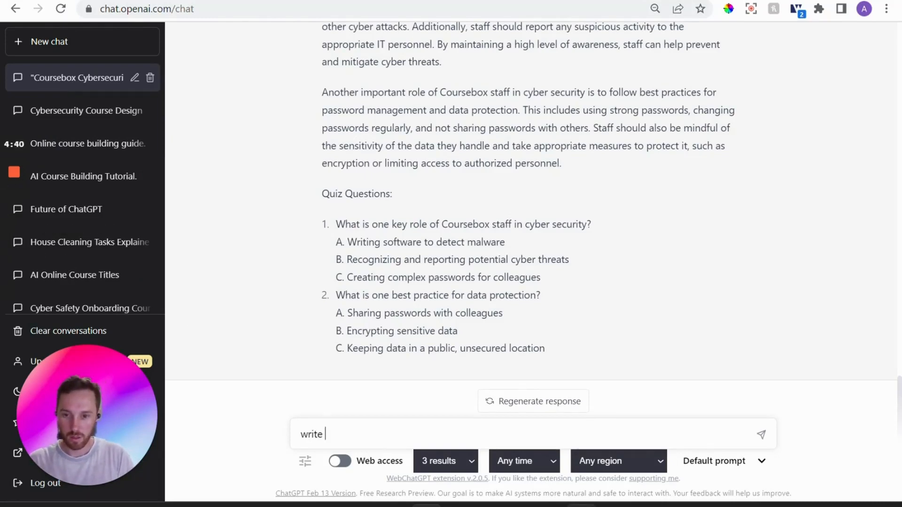
text(me a video scr)
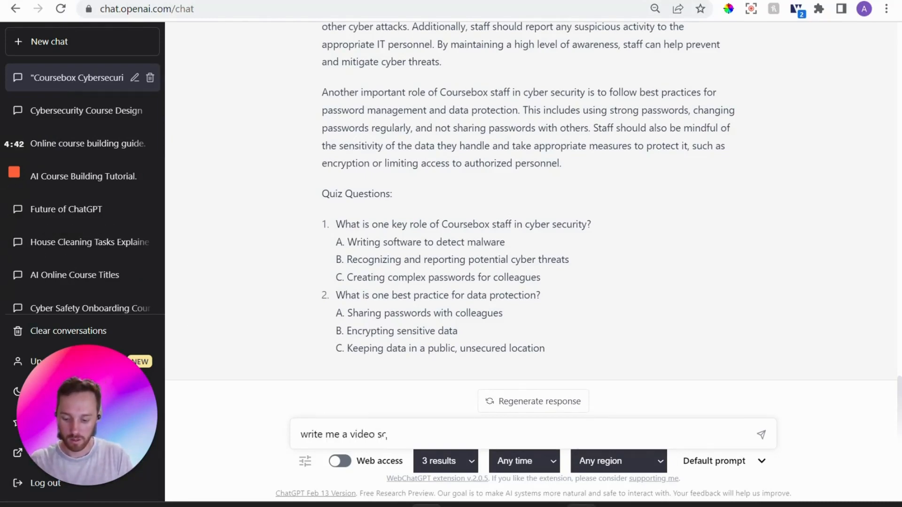
text(ript (2)
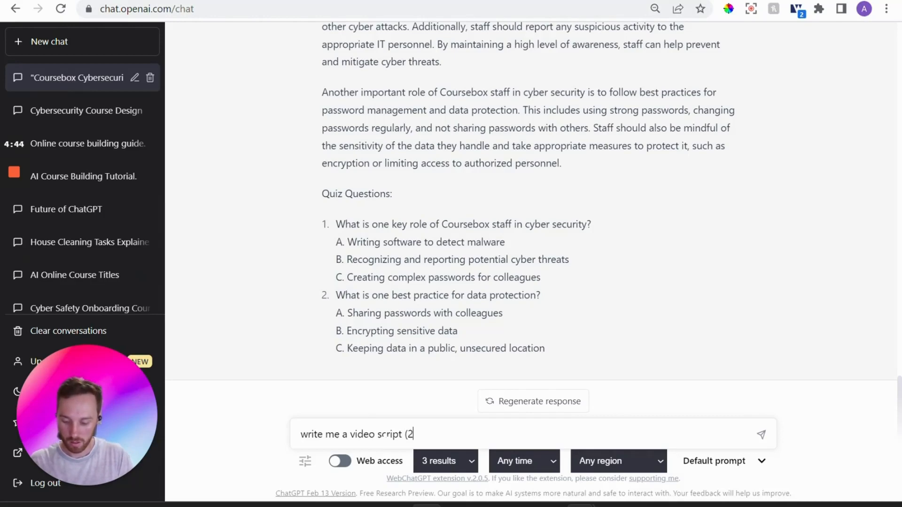
text(minutes))
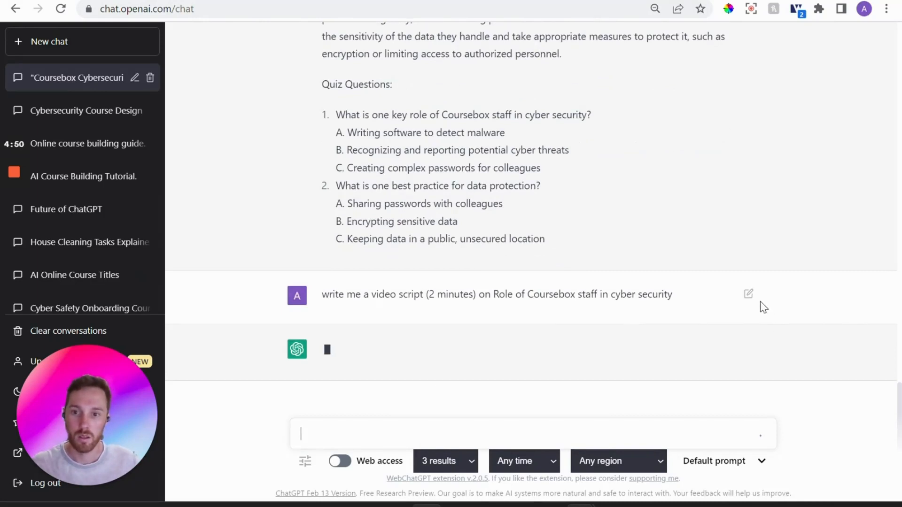
mouse_move(648, 321)
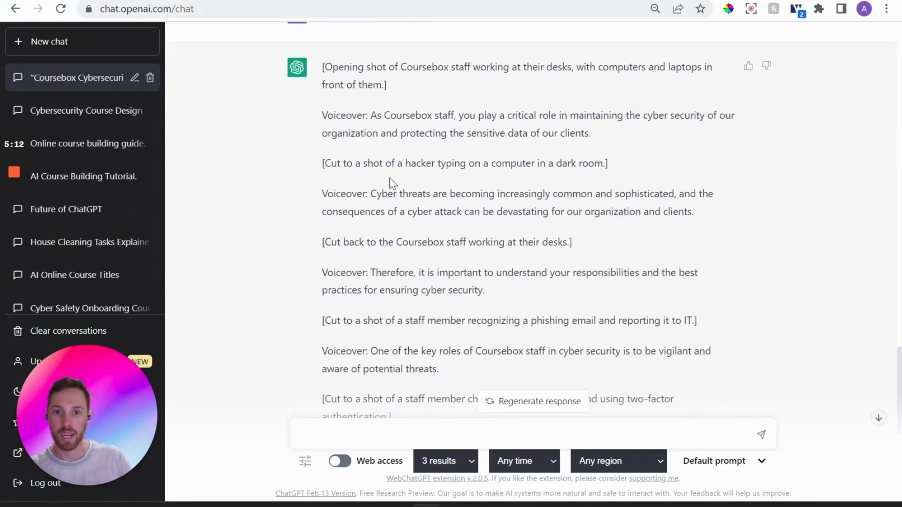
scroll(down, 3)
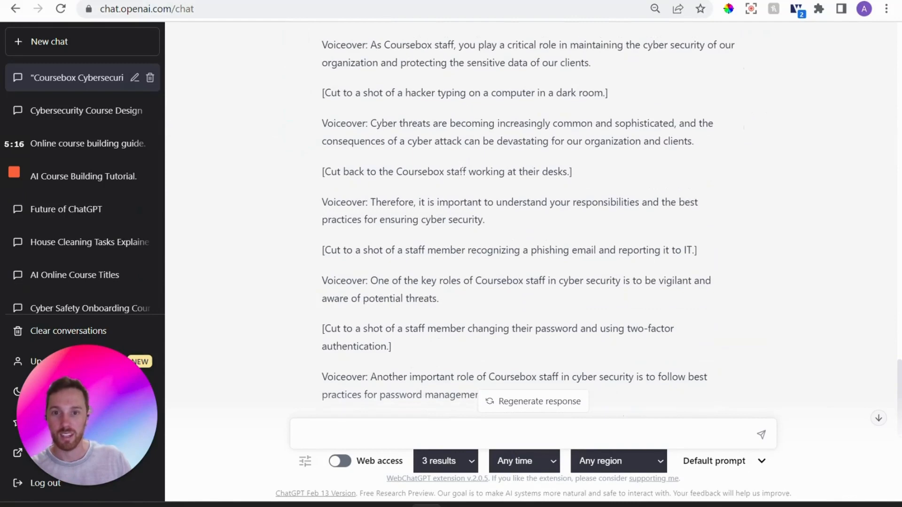
scroll(down, 3)
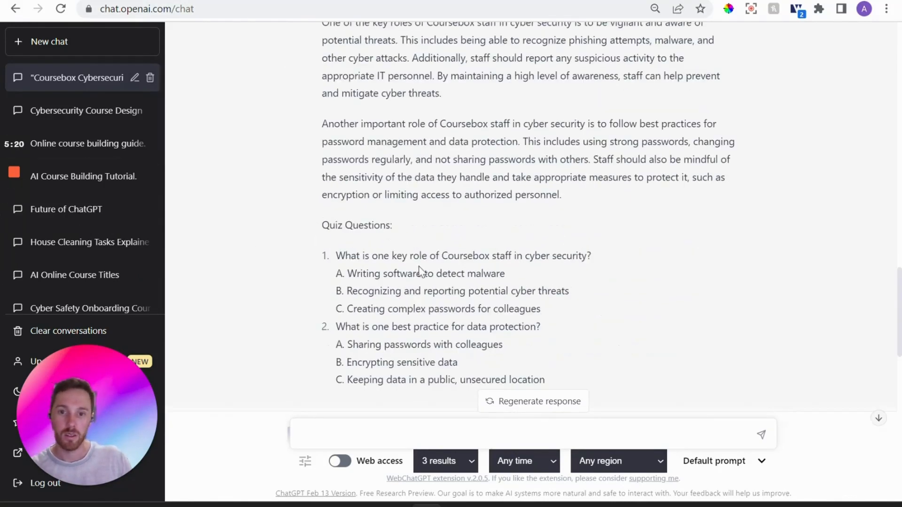
mouse_move(196, 286)
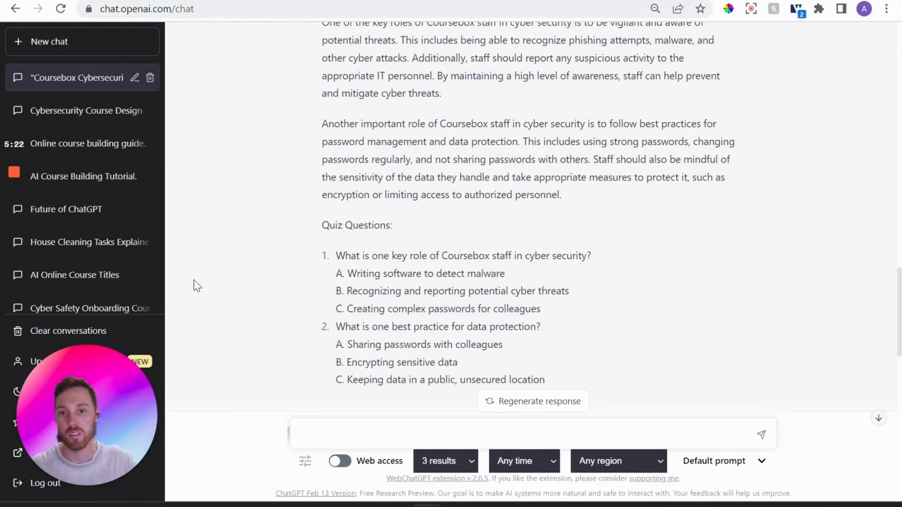
scroll(up, 3)
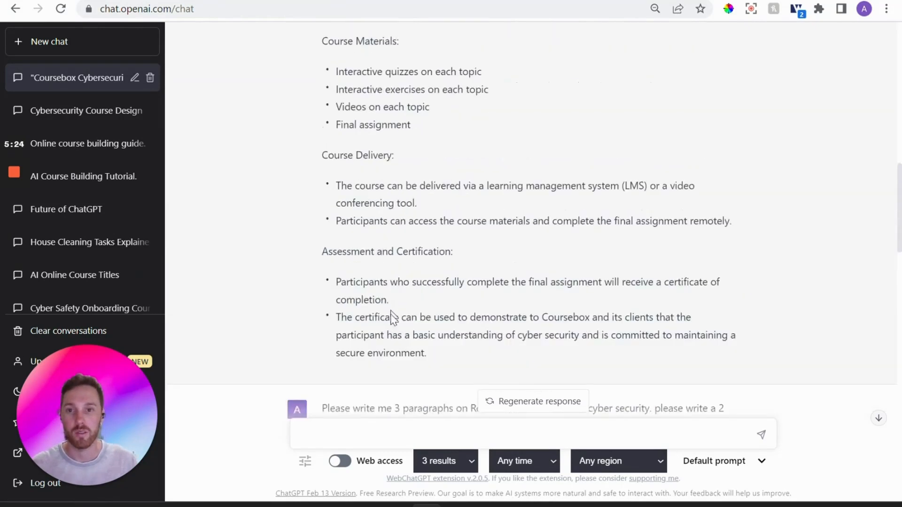
scroll(up, 3)
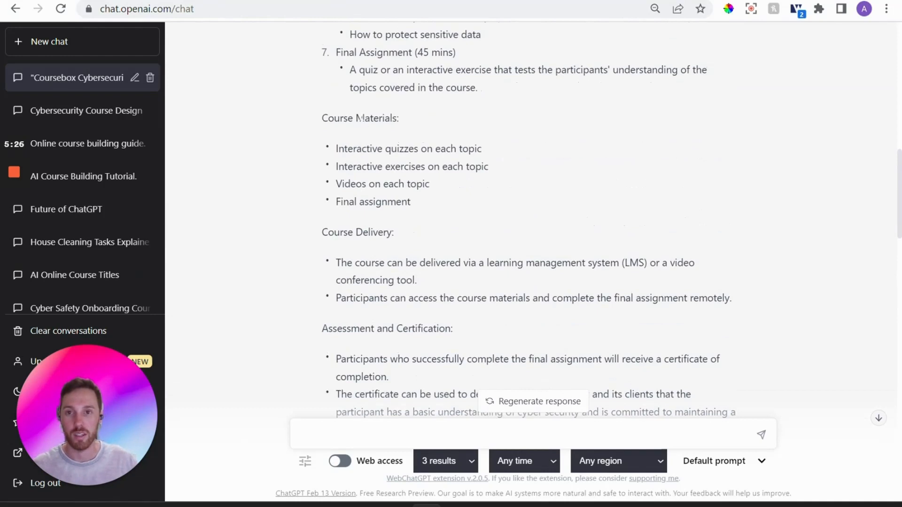
scroll(up, 3)
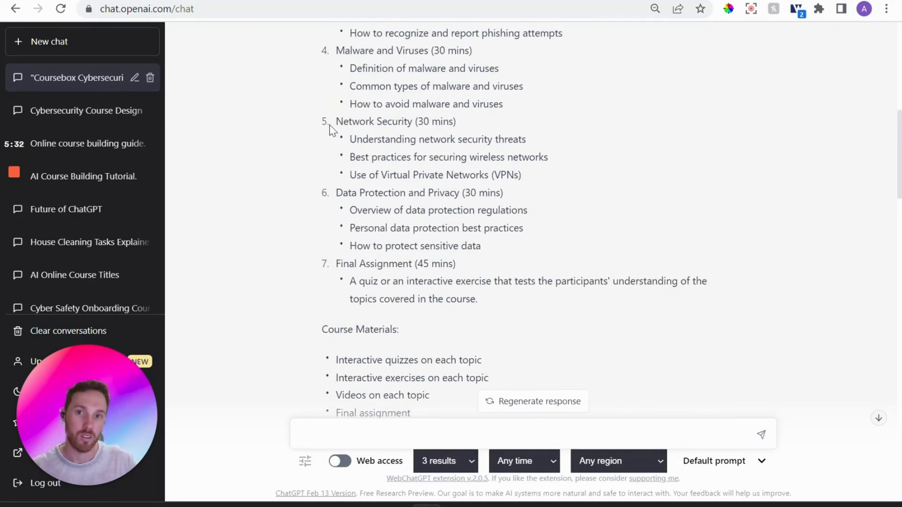
mouse_move(304, 150)
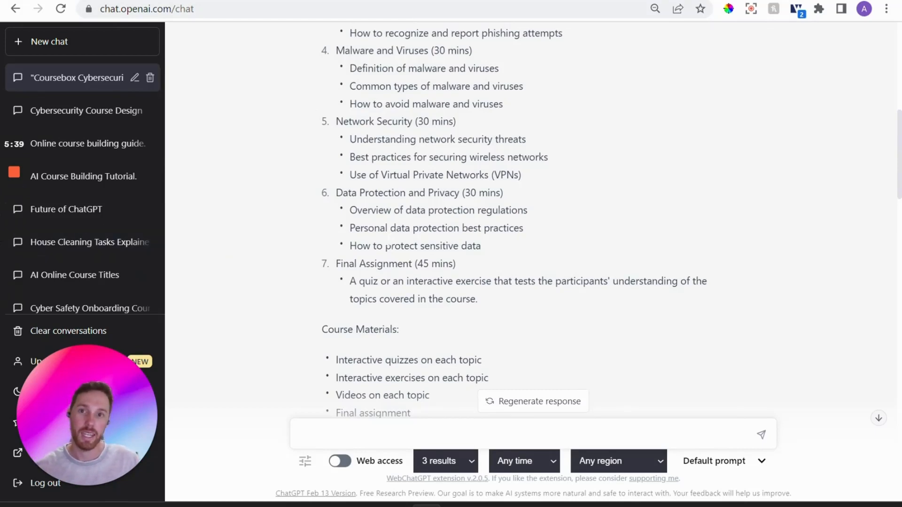
mouse_move(282, 155)
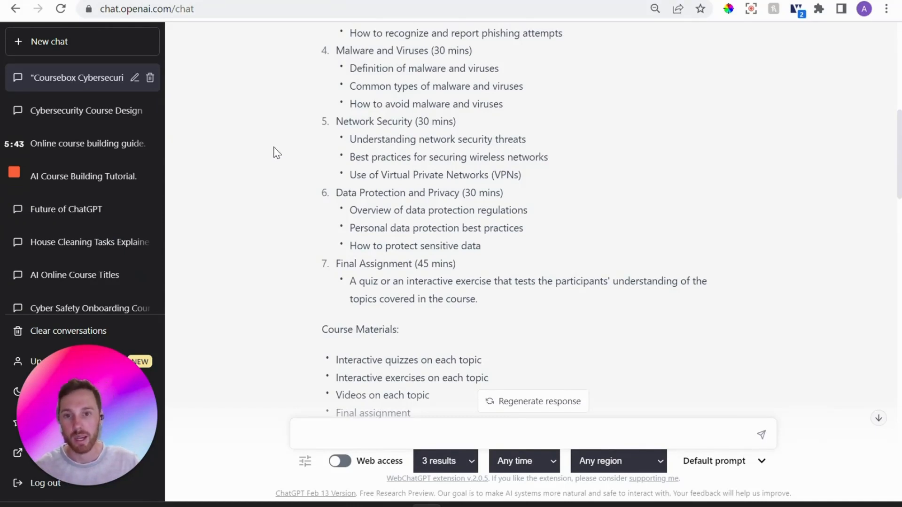
scroll(up, 3)
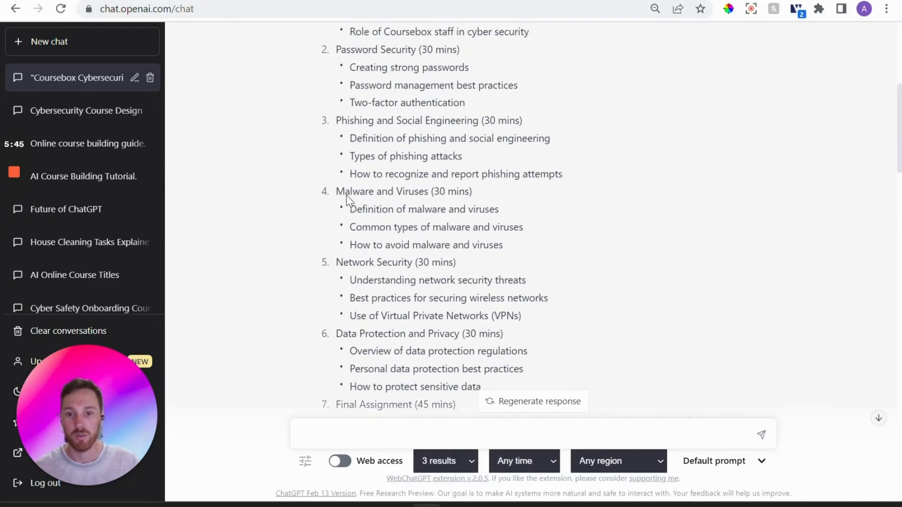
scroll(up, 3)
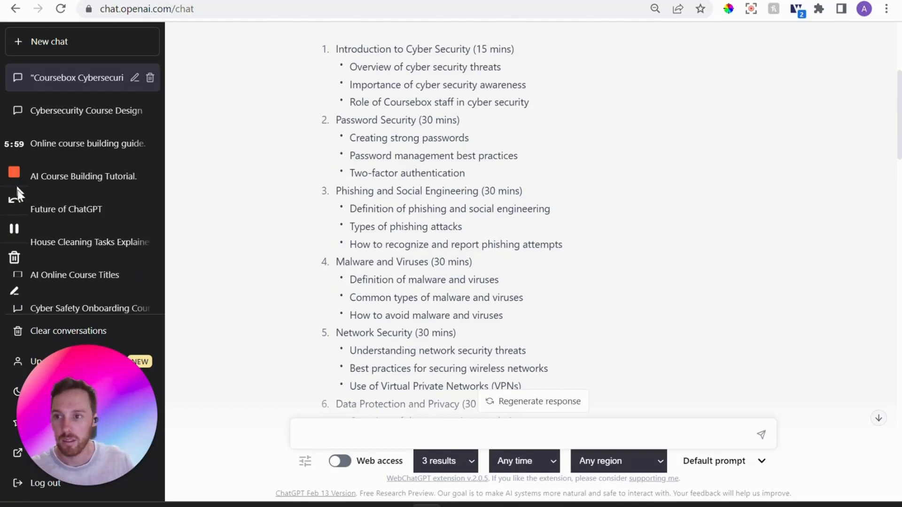
Switch to the Synthesia homepage tab about creating videos from plain text.
click(121, 10)
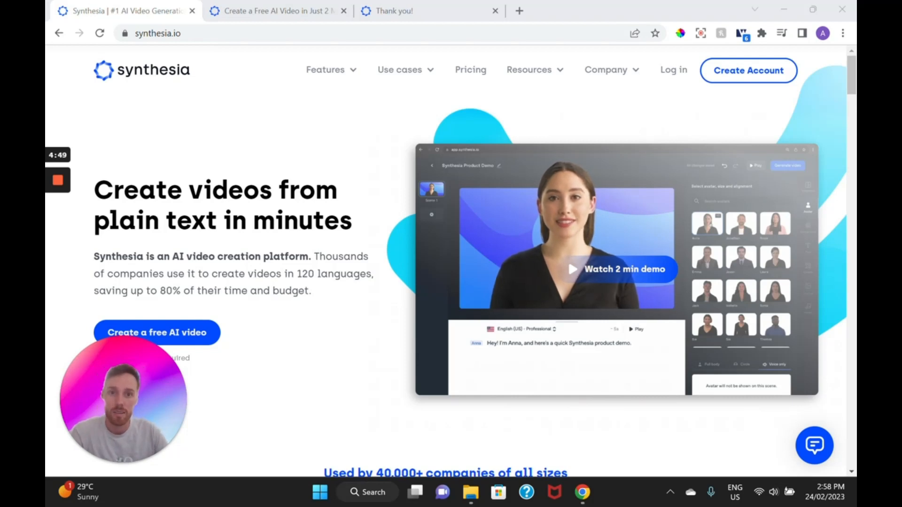
mouse_move(813, 271)
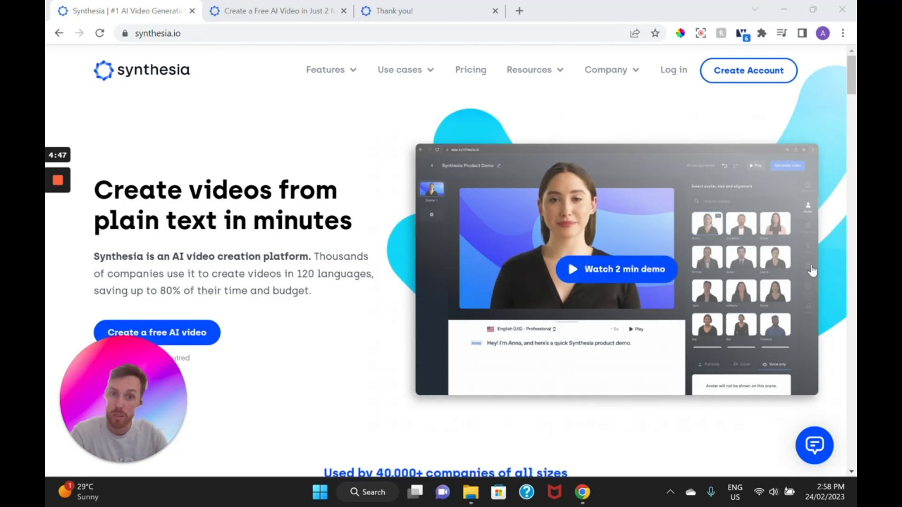
mouse_move(745, 195)
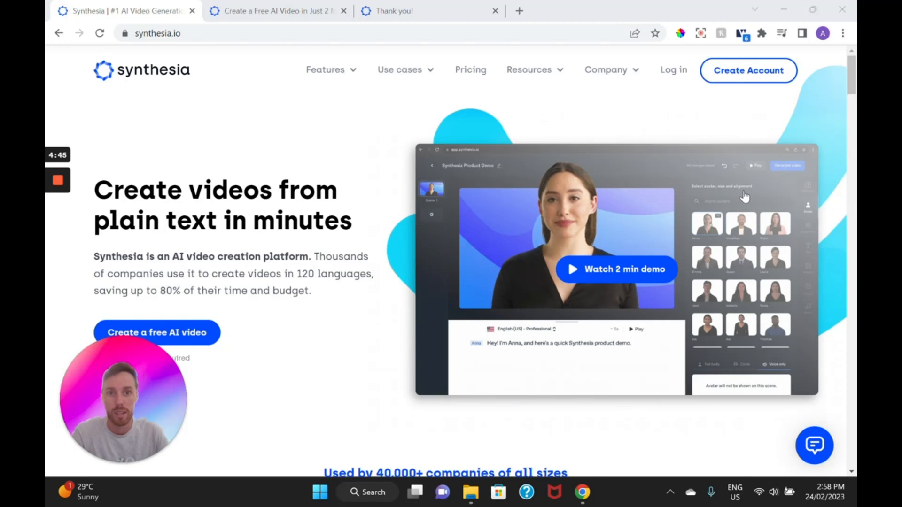
mouse_move(740, 202)
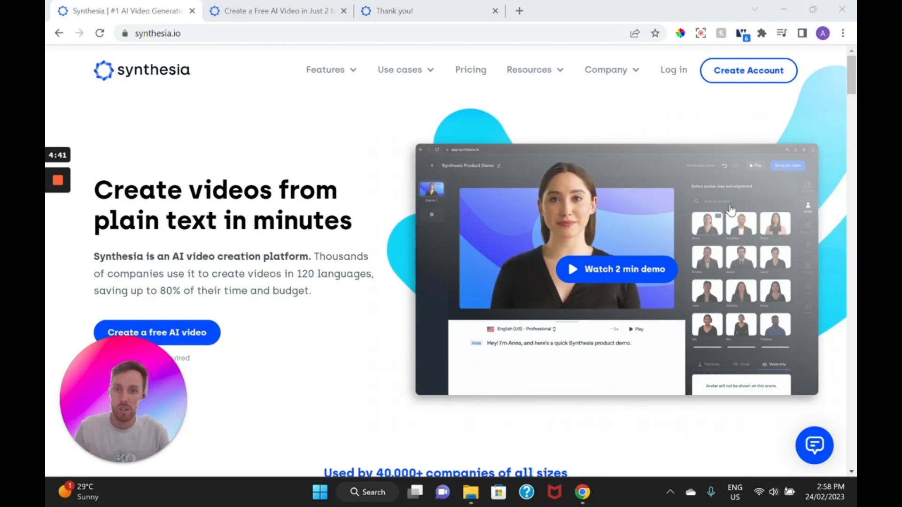
mouse_move(723, 203)
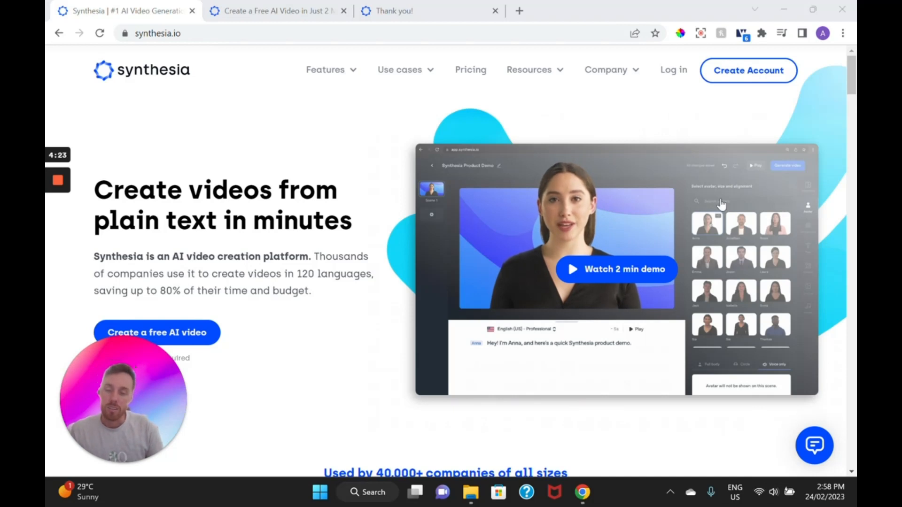
mouse_move(643, 179)
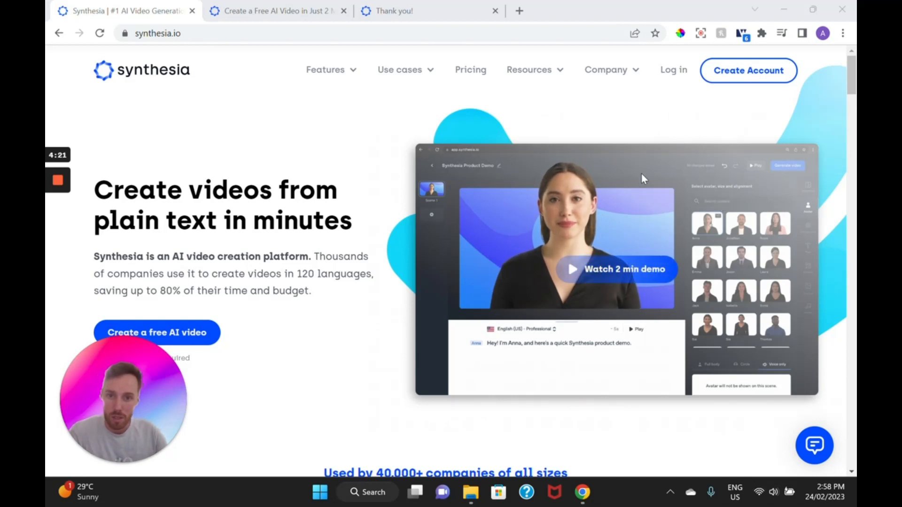
mouse_move(626, 162)
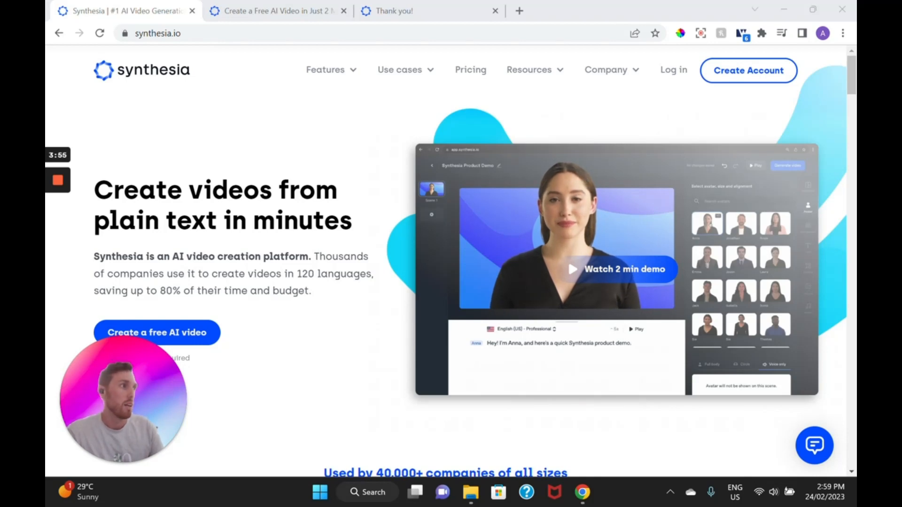
click(276, 11)
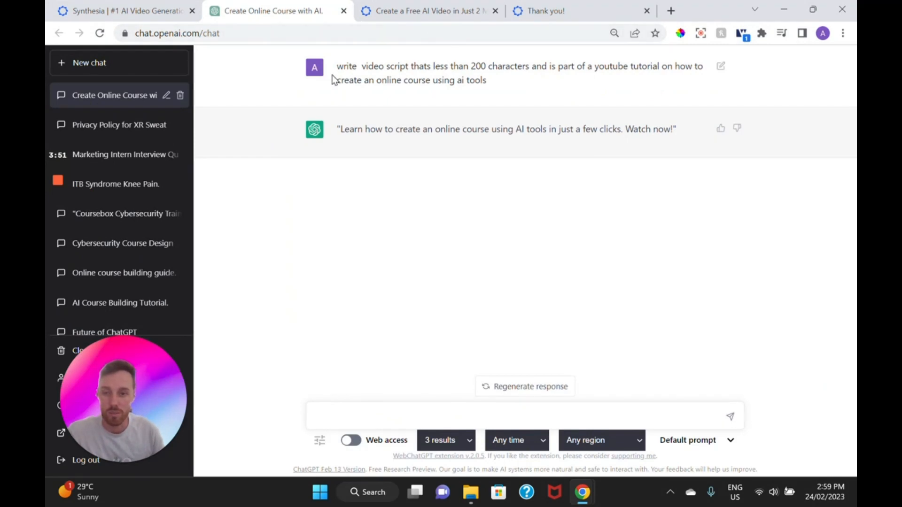
mouse_move(388, 138)
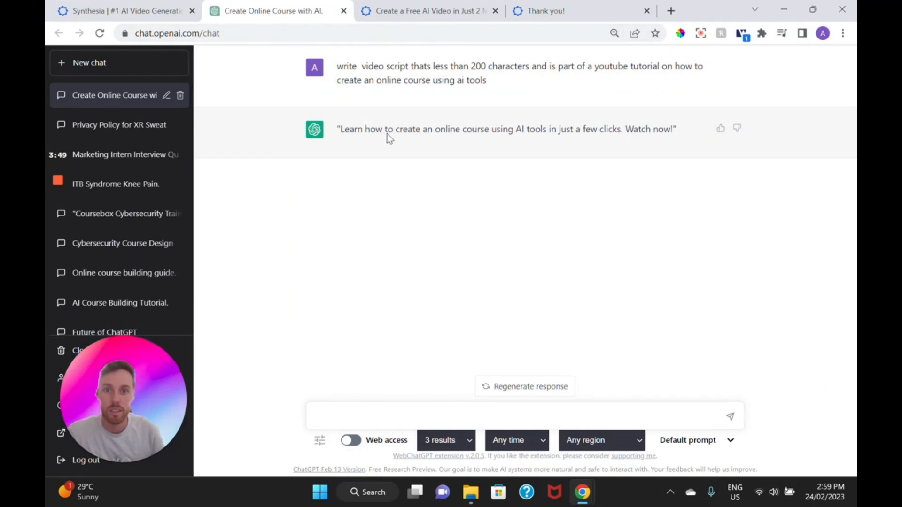
mouse_move(430, 158)
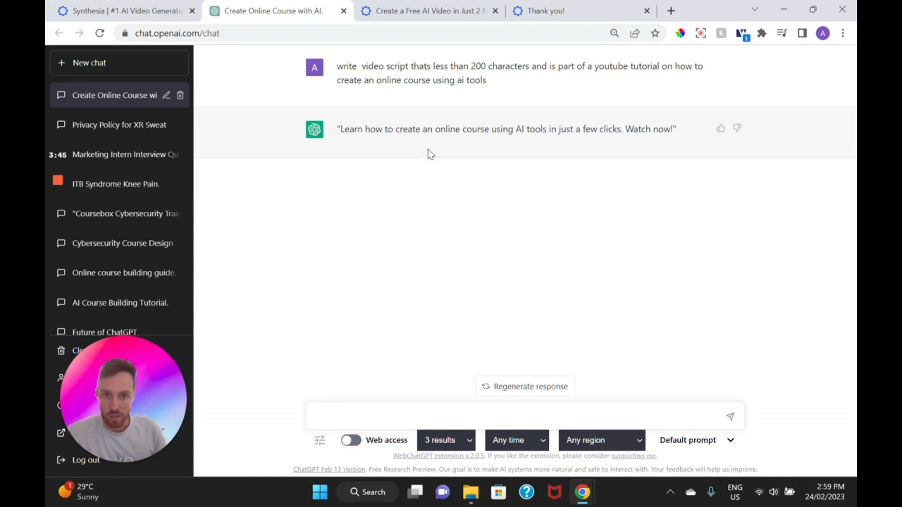
mouse_move(502, 143)
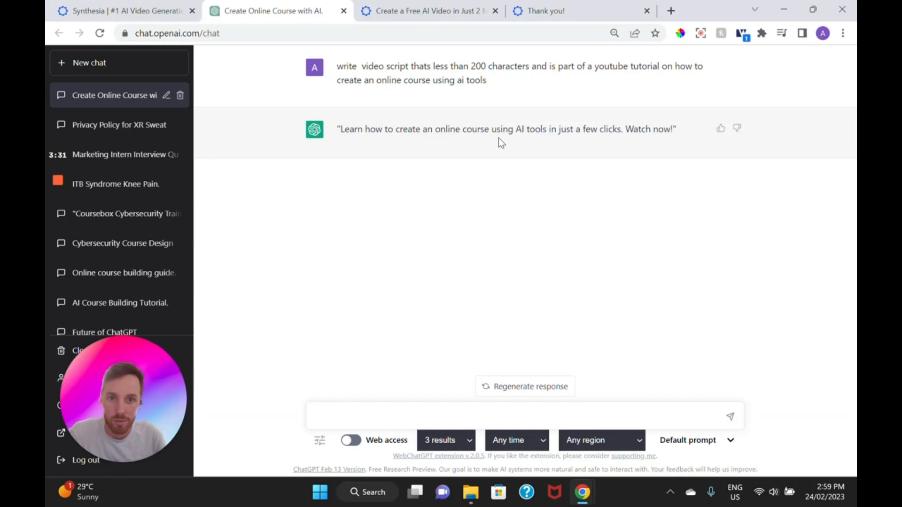
mouse_move(488, 119)
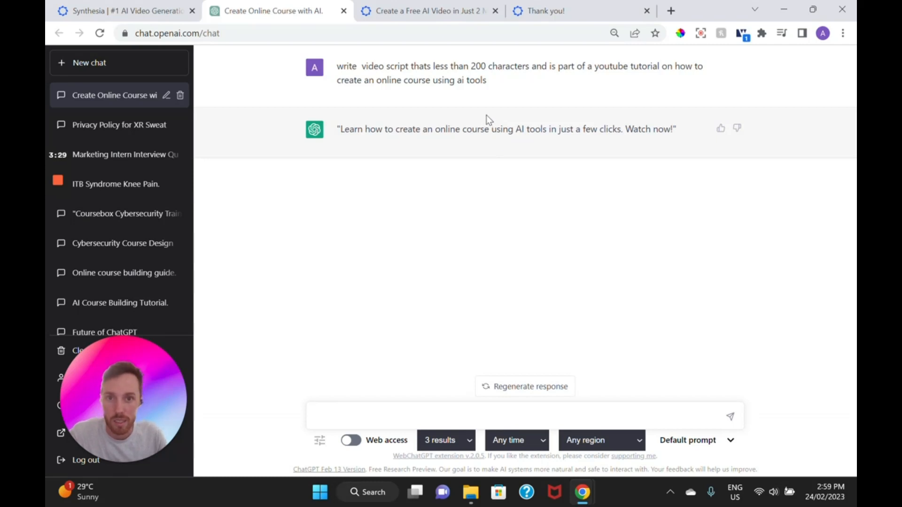
mouse_move(493, 115)
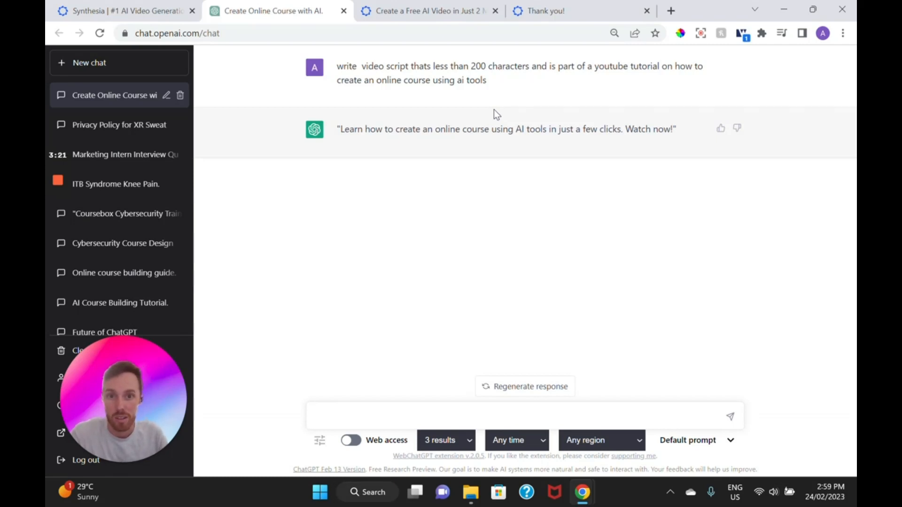
mouse_move(491, 125)
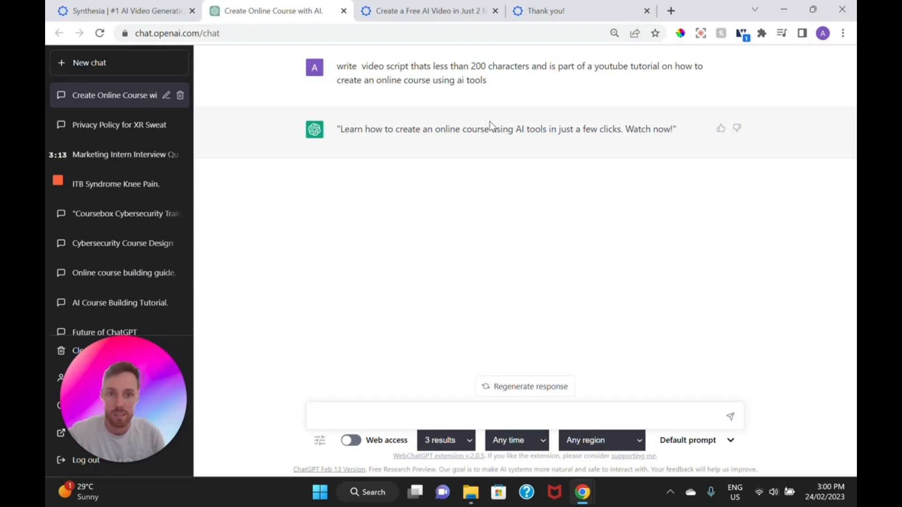
Show the free AI video demo tab, then browse the Synthesia homepage.
click(428, 11)
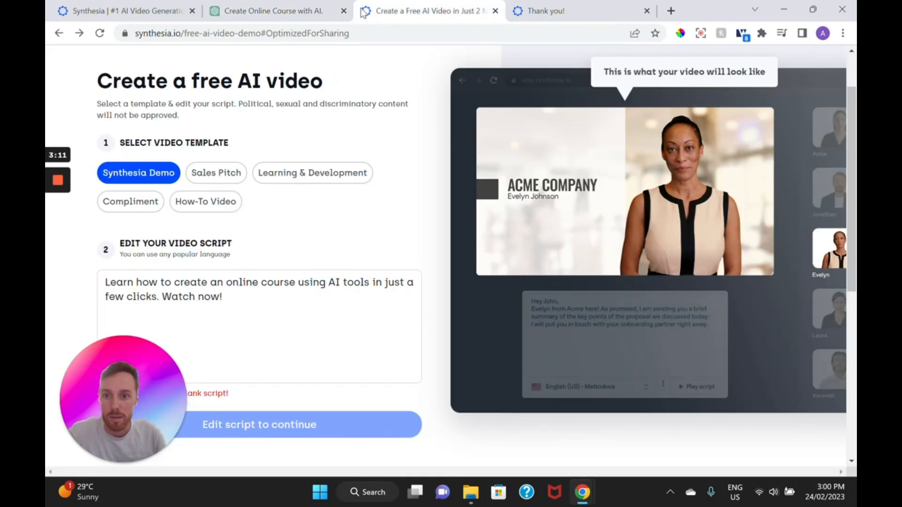
click(121, 10)
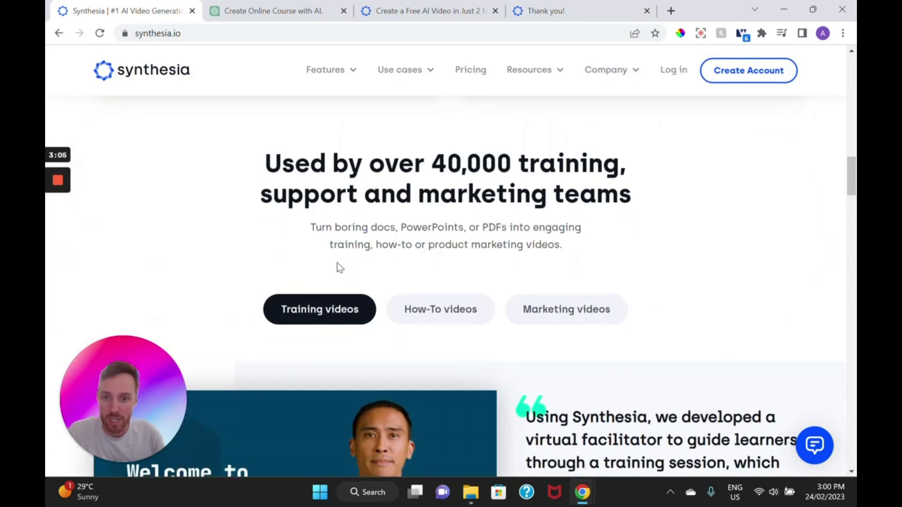
scroll(down, 3)
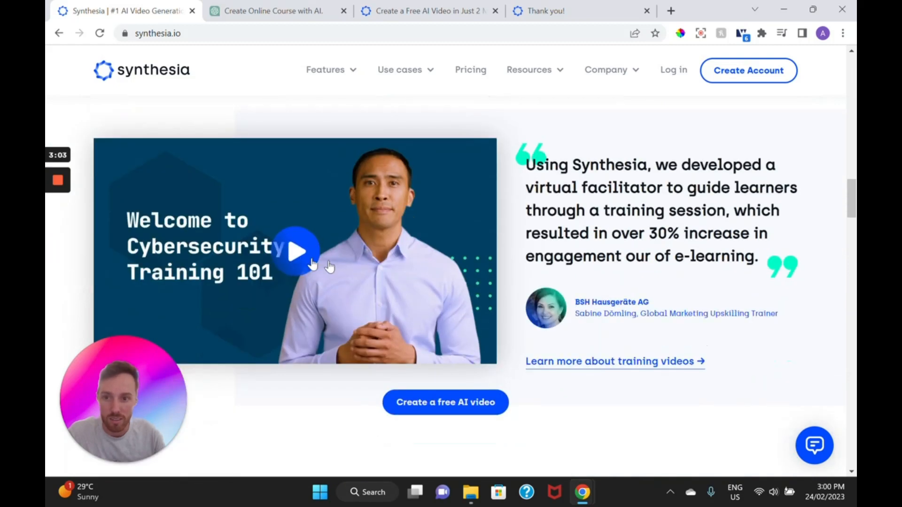
scroll(down, 3)
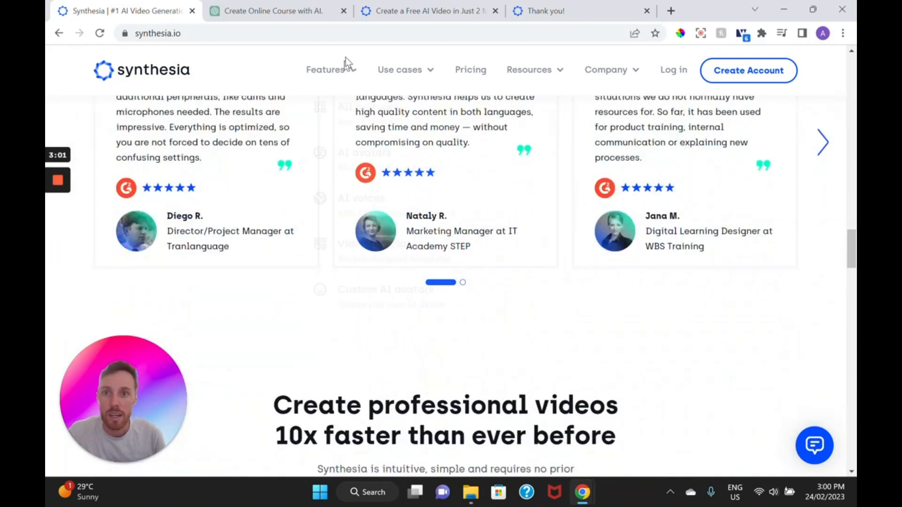
Return to the free AI video demo holding the ChatGPT online-course script.
click(428, 11)
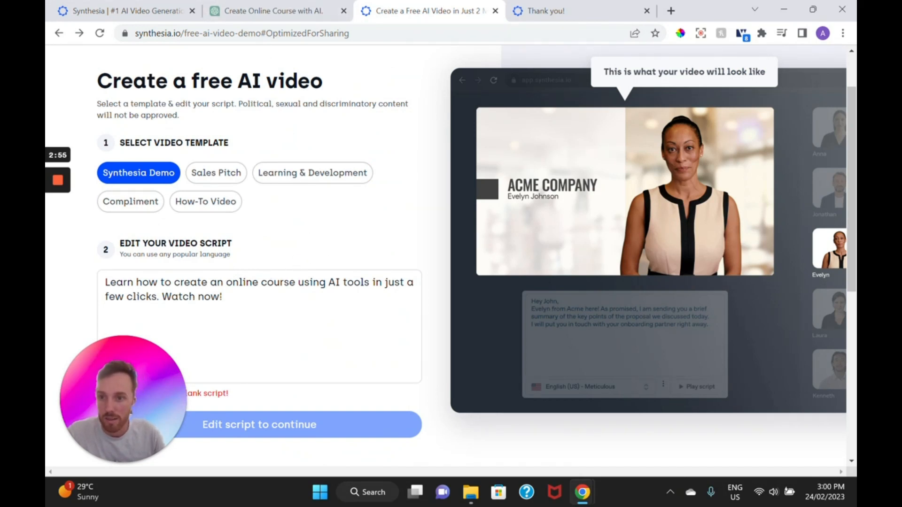
scroll(down, 3)
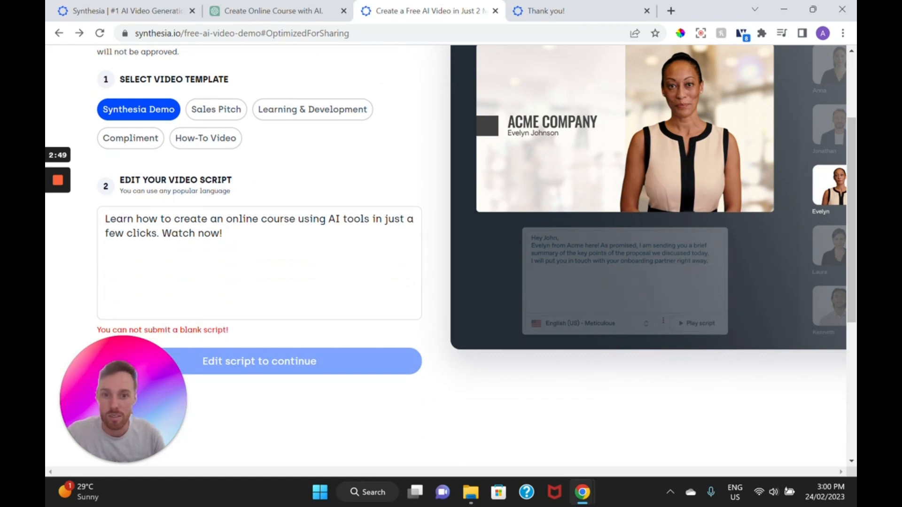
scroll(up, 3)
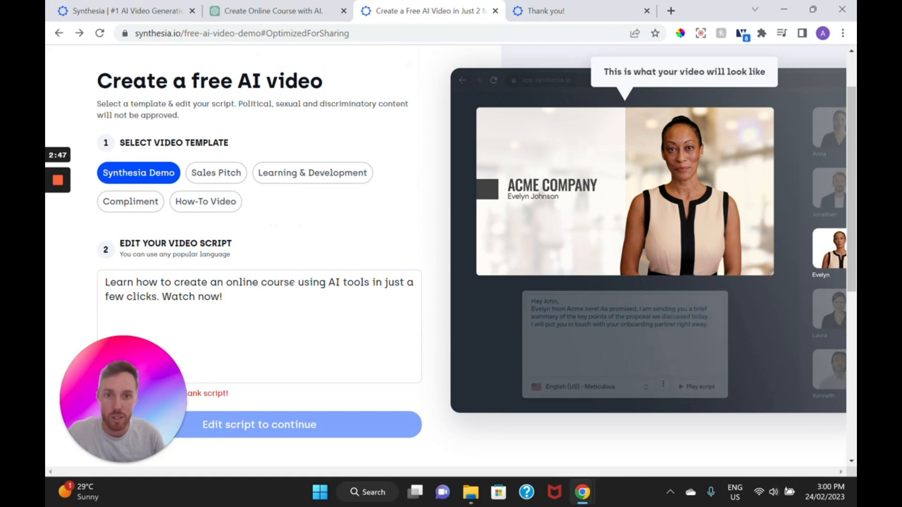
mouse_move(412, 228)
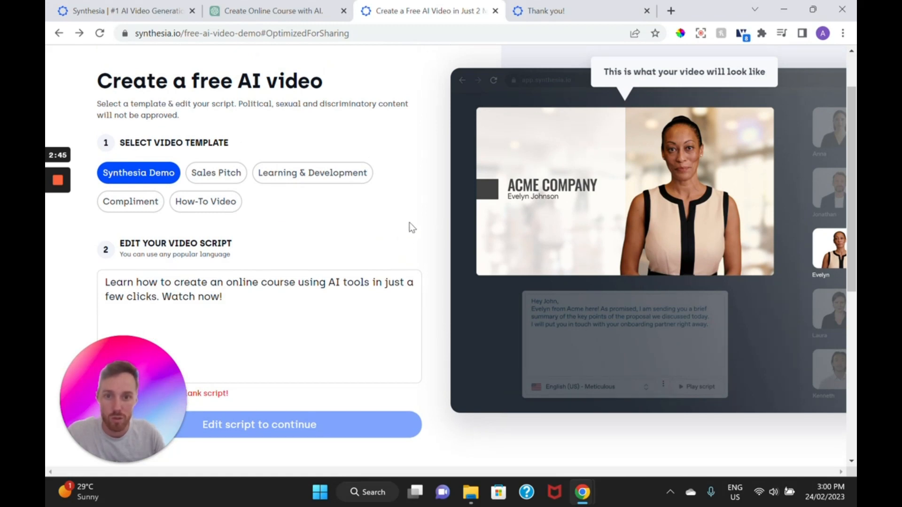
mouse_move(420, 198)
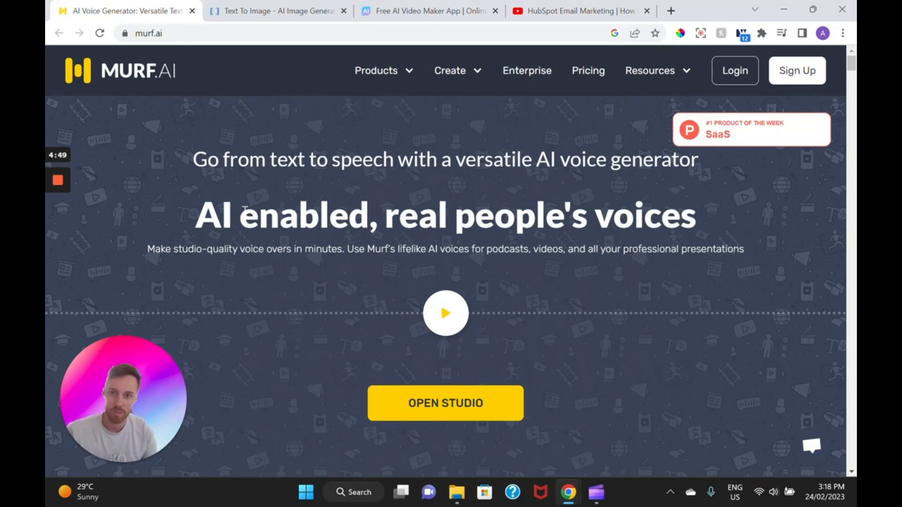
mouse_move(368, 192)
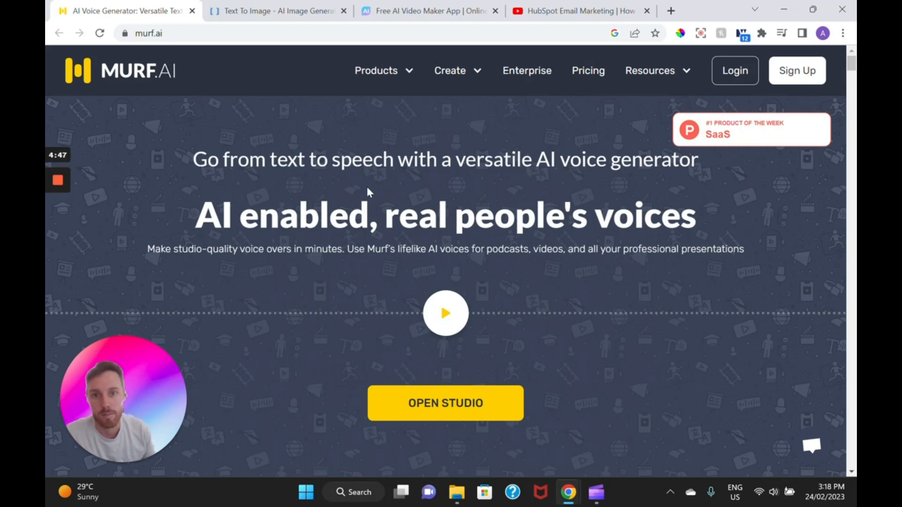
mouse_move(352, 170)
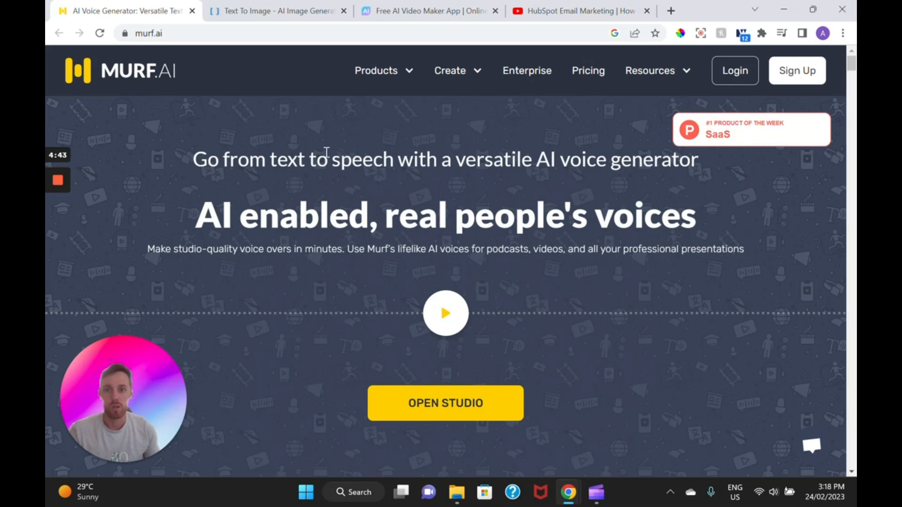
click(276, 10)
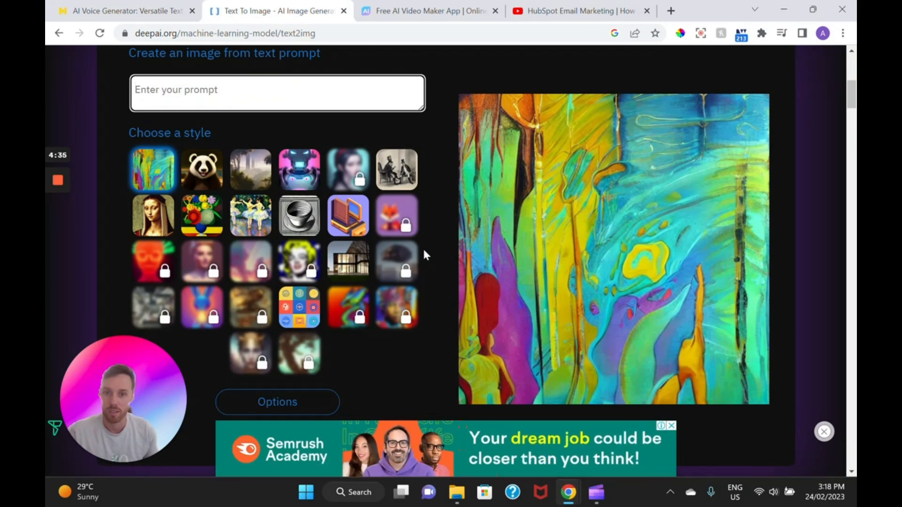
mouse_move(419, 242)
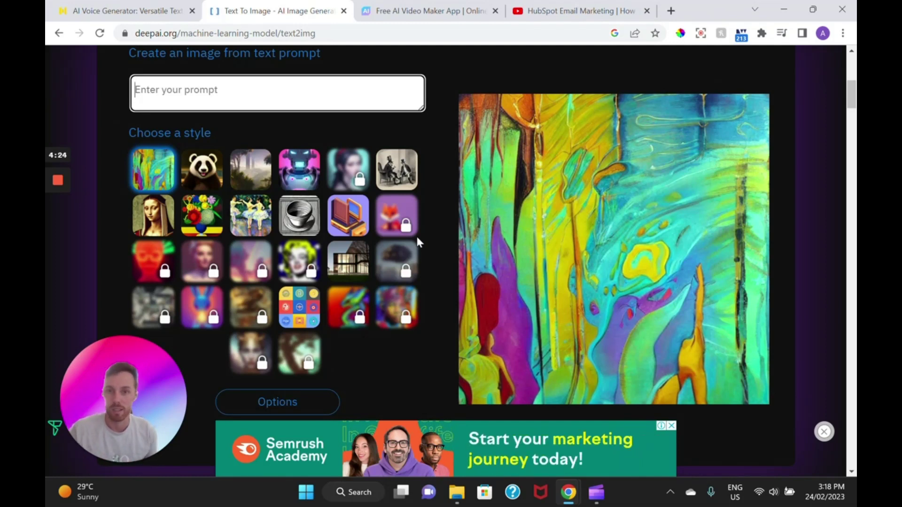
mouse_move(380, 210)
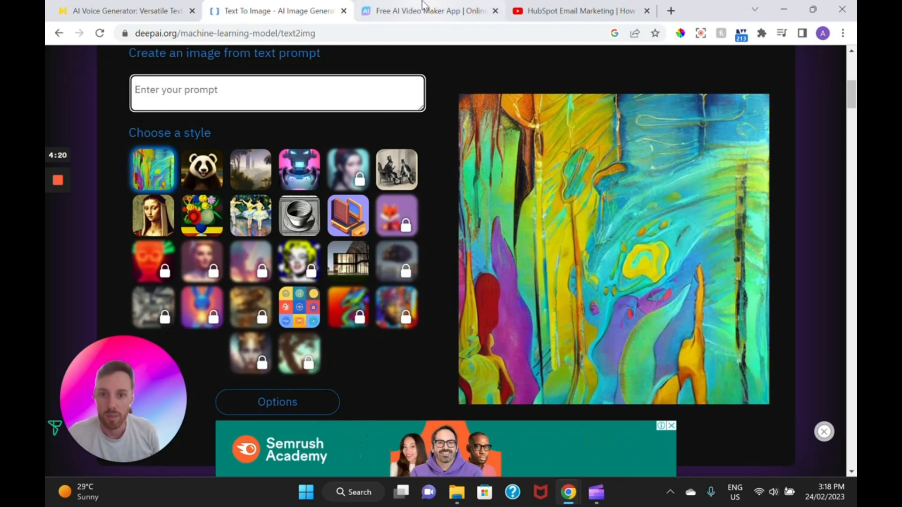
mouse_move(429, 10)
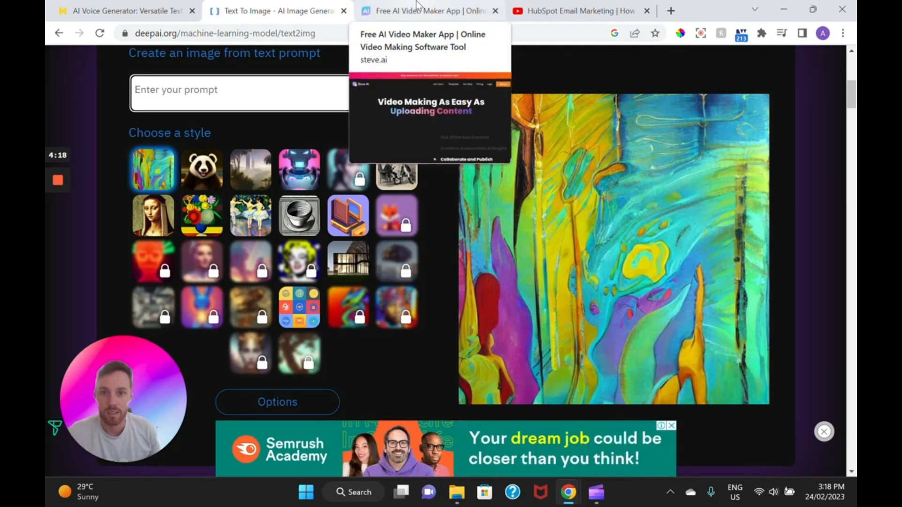
mouse_move(437, 212)
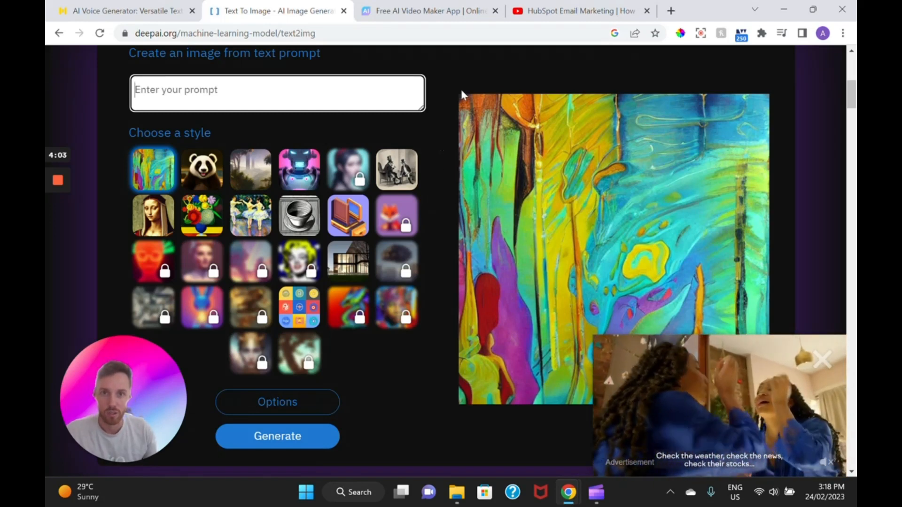
click(575, 11)
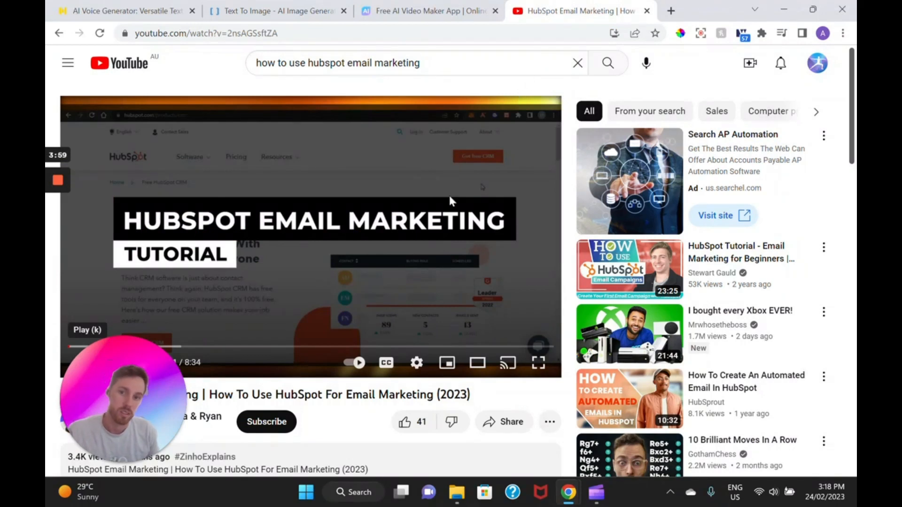
mouse_move(447, 215)
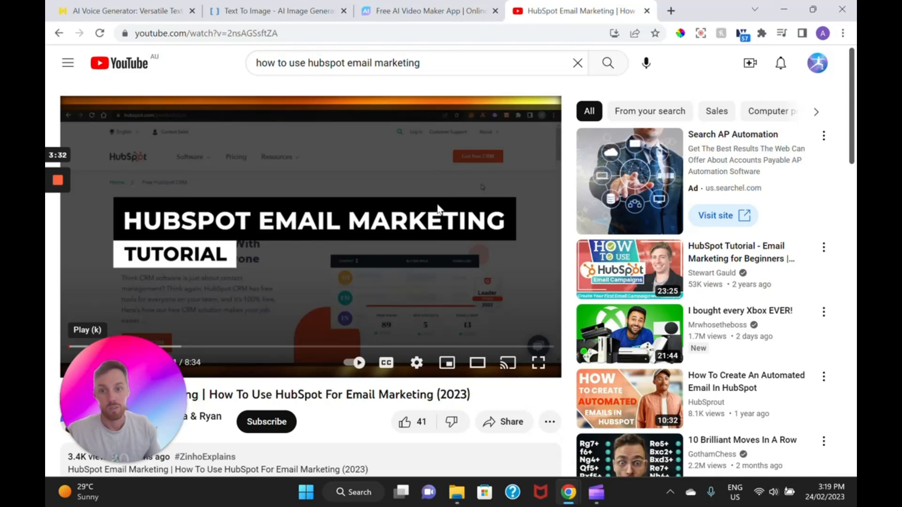
mouse_move(447, 181)
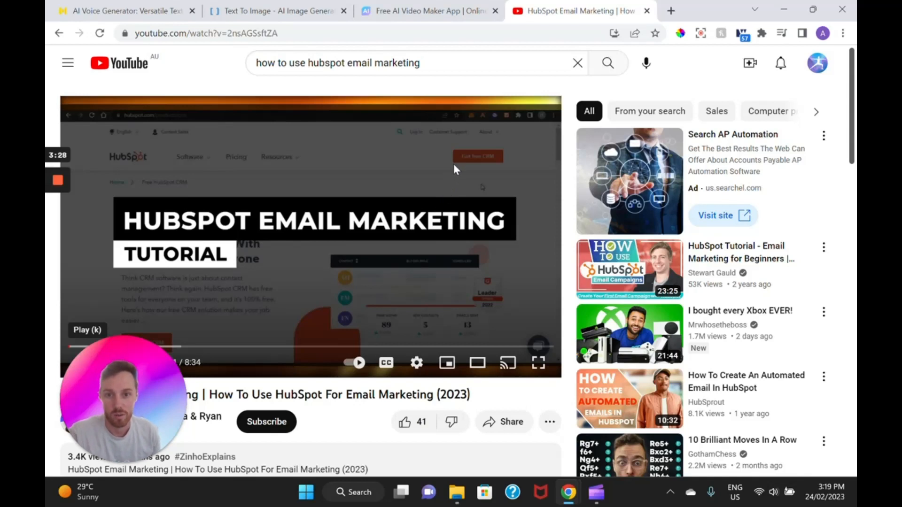
mouse_move(449, 177)
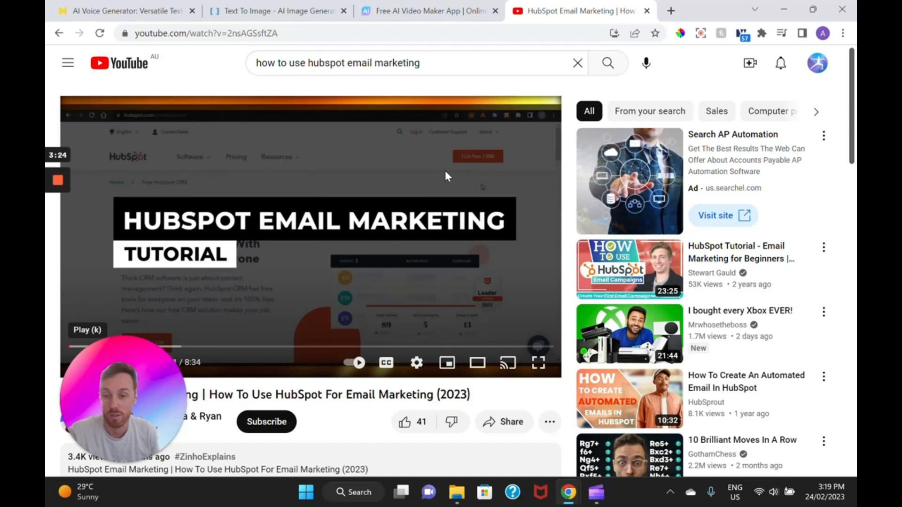
mouse_move(433, 189)
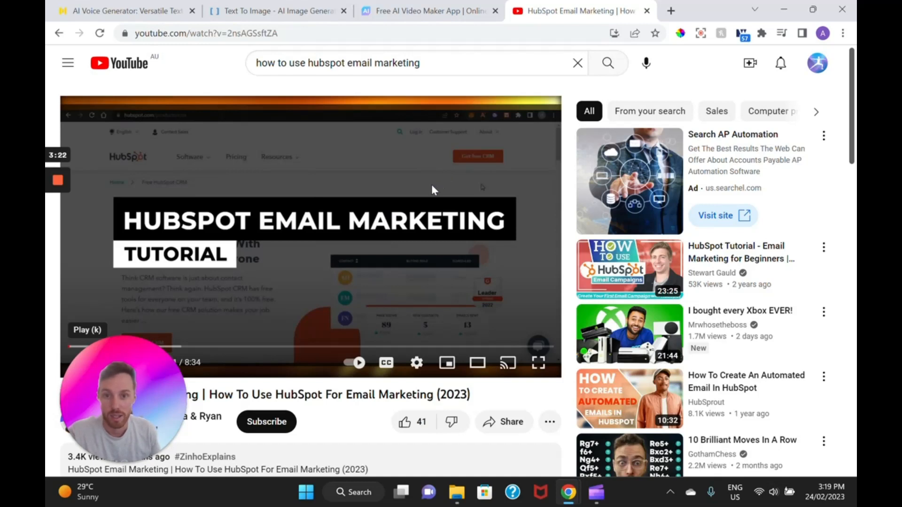
mouse_move(426, 201)
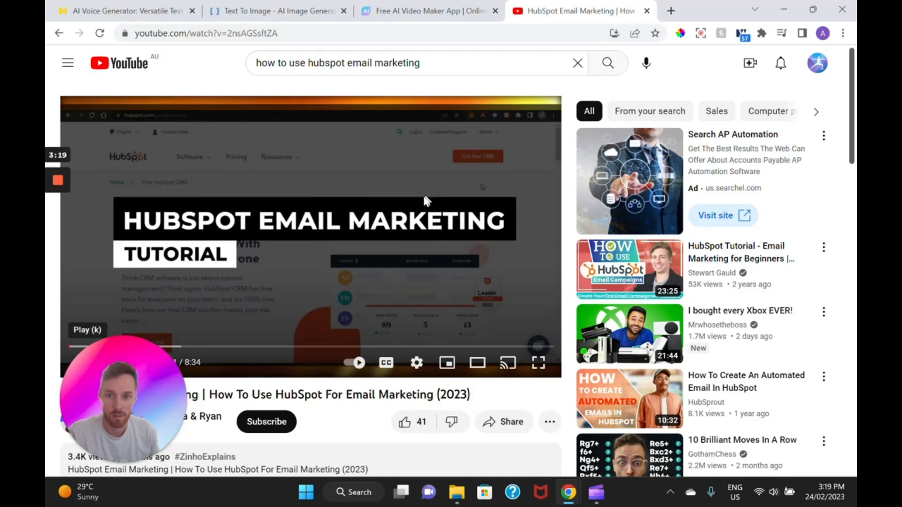
mouse_move(412, 192)
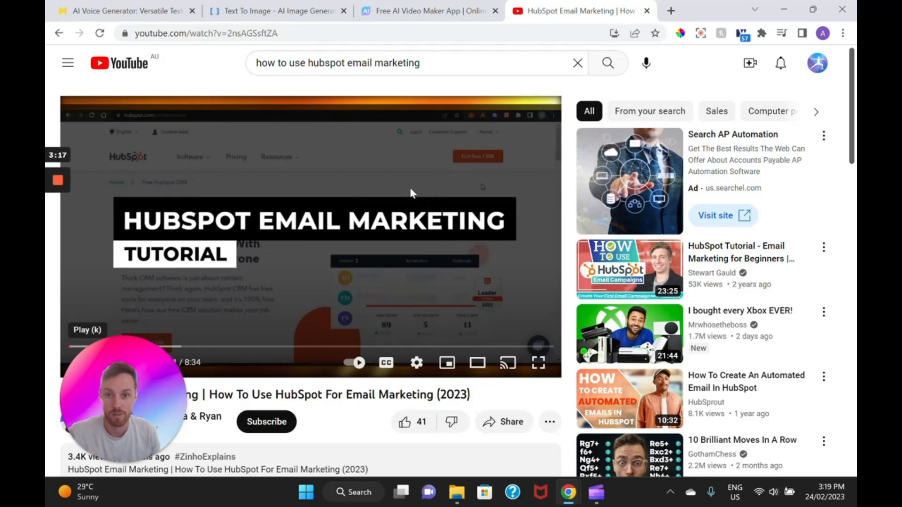